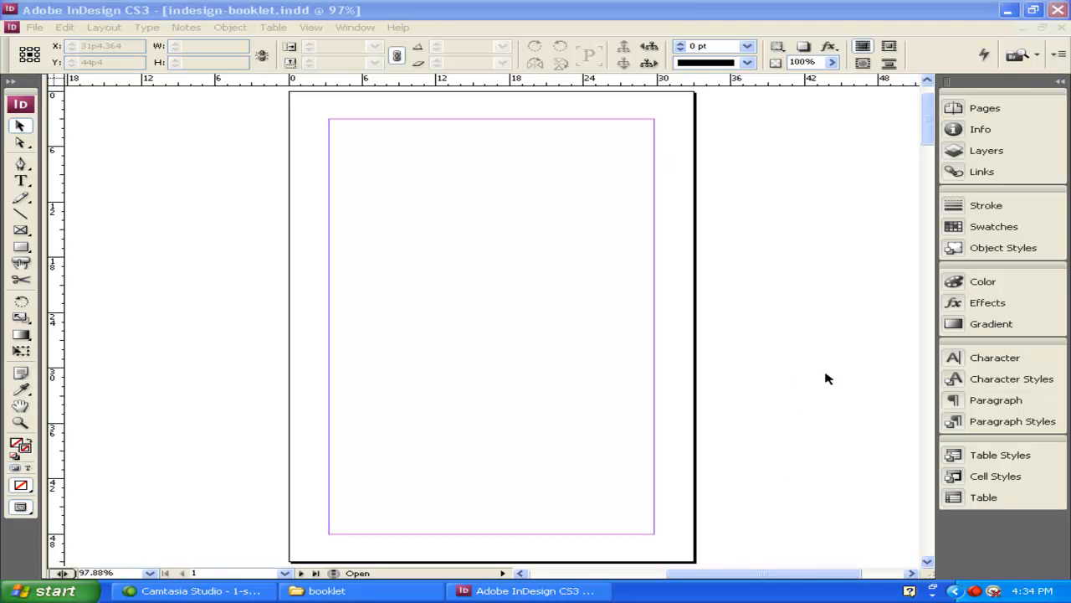
mouse_move(764, 318)
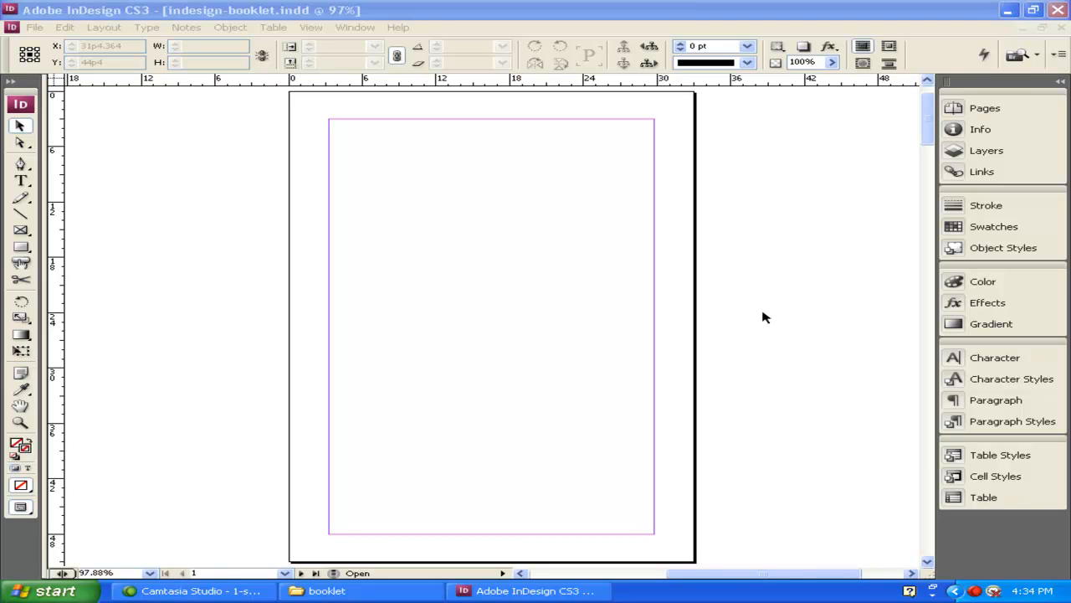
mouse_move(18, 193)
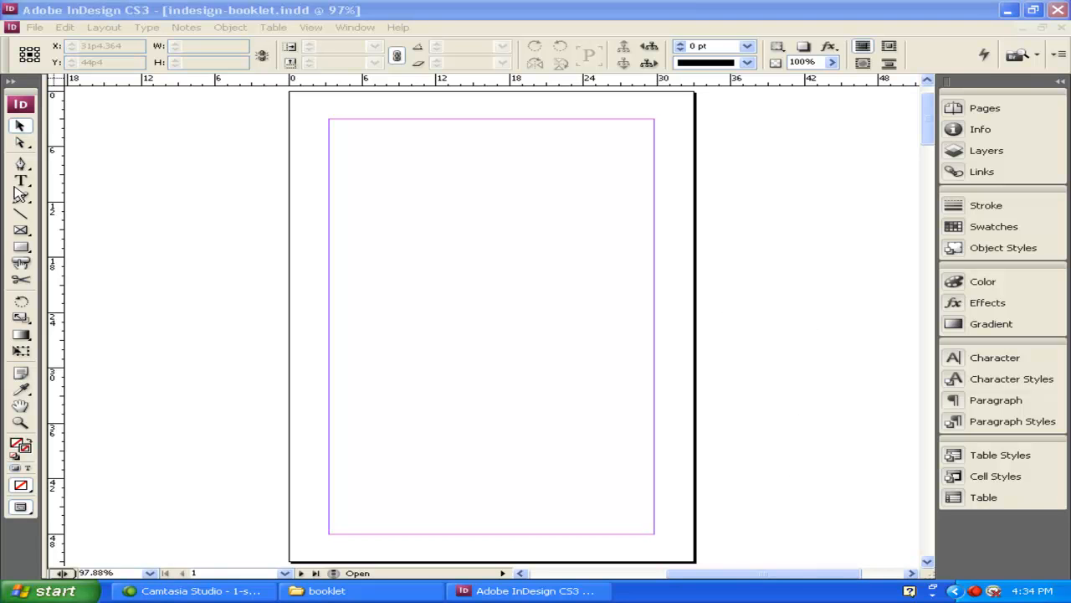
mouse_move(29, 301)
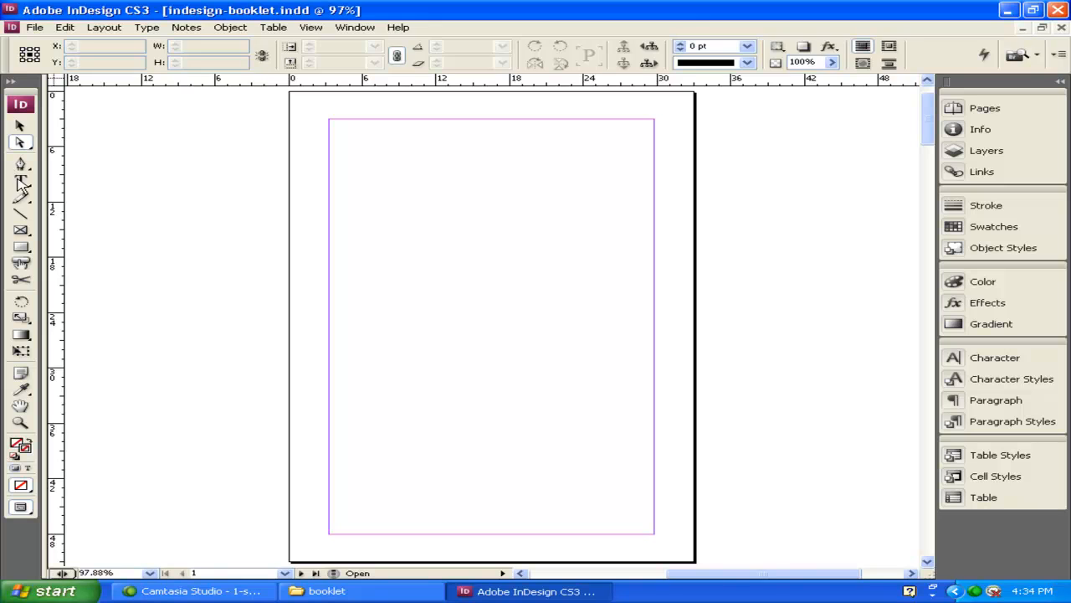
Try the Type and Selection tools, then expand and collapse the docked panels
click(21, 180)
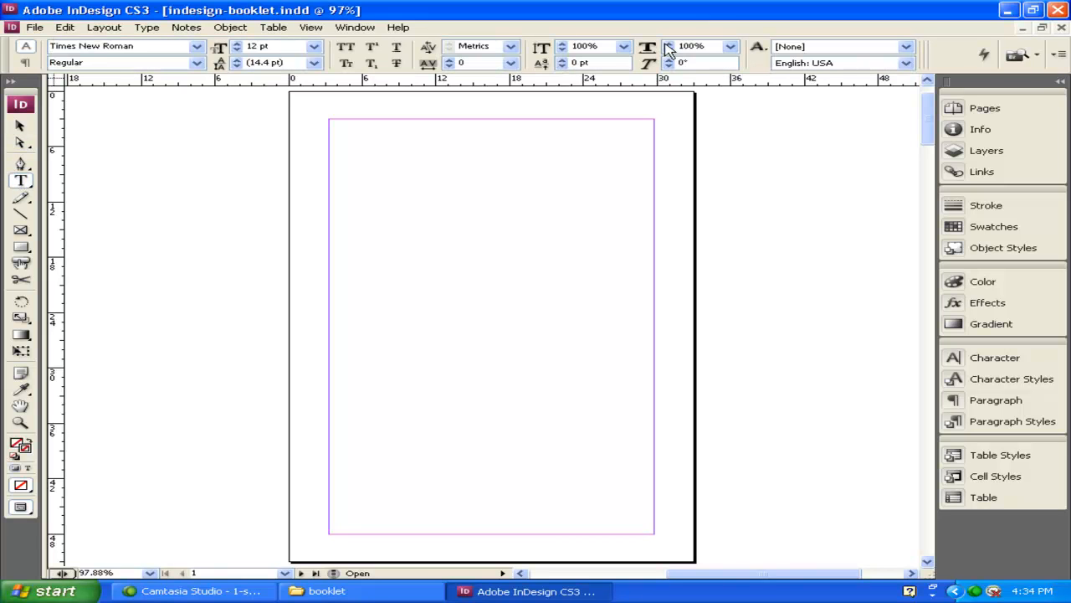
mouse_move(24, 130)
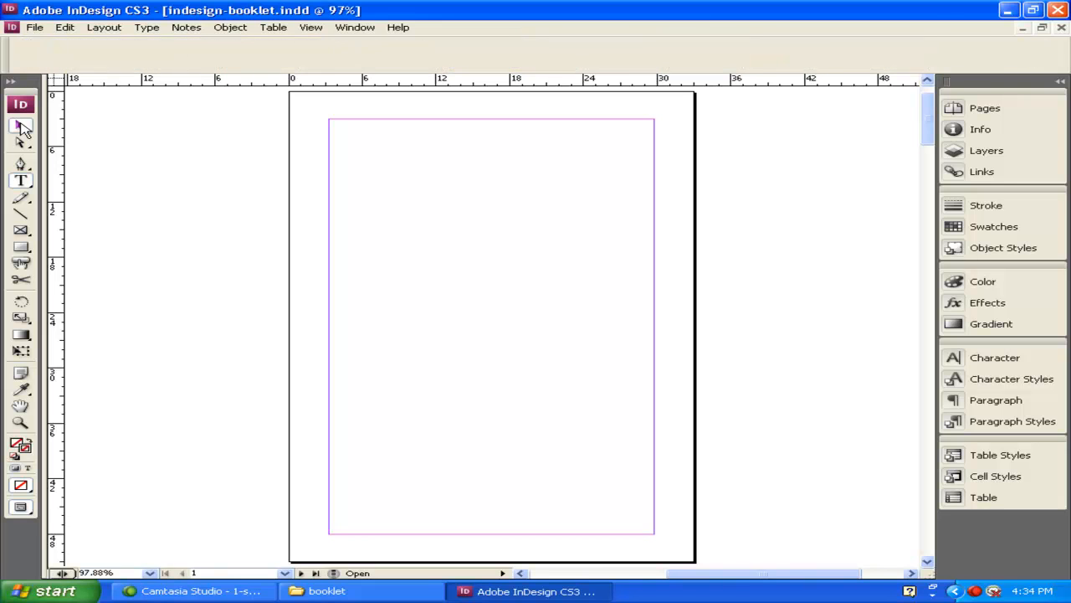
click(21, 126)
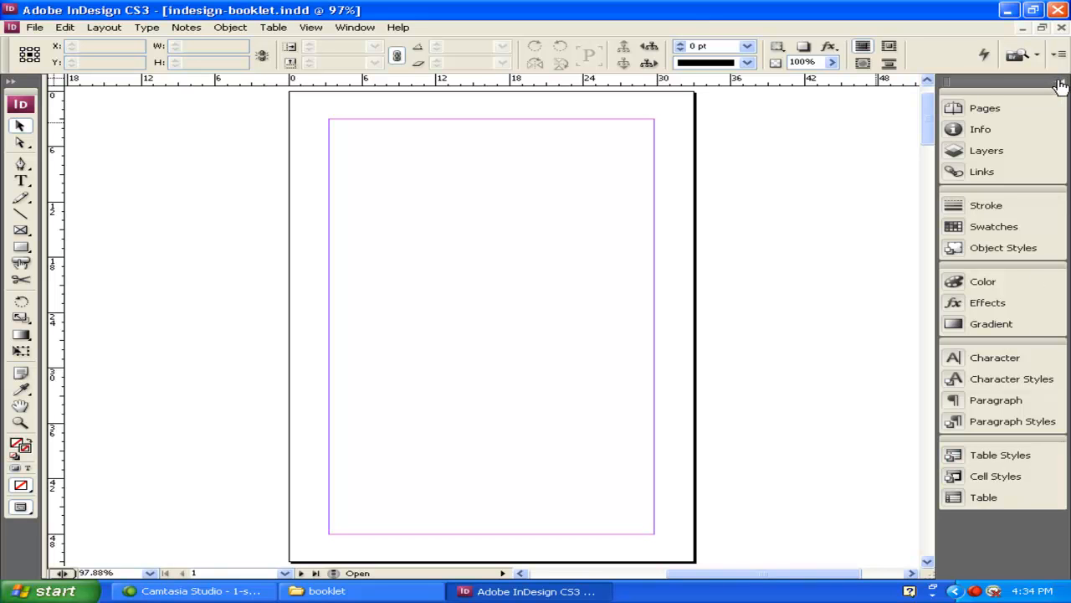
click(1061, 84)
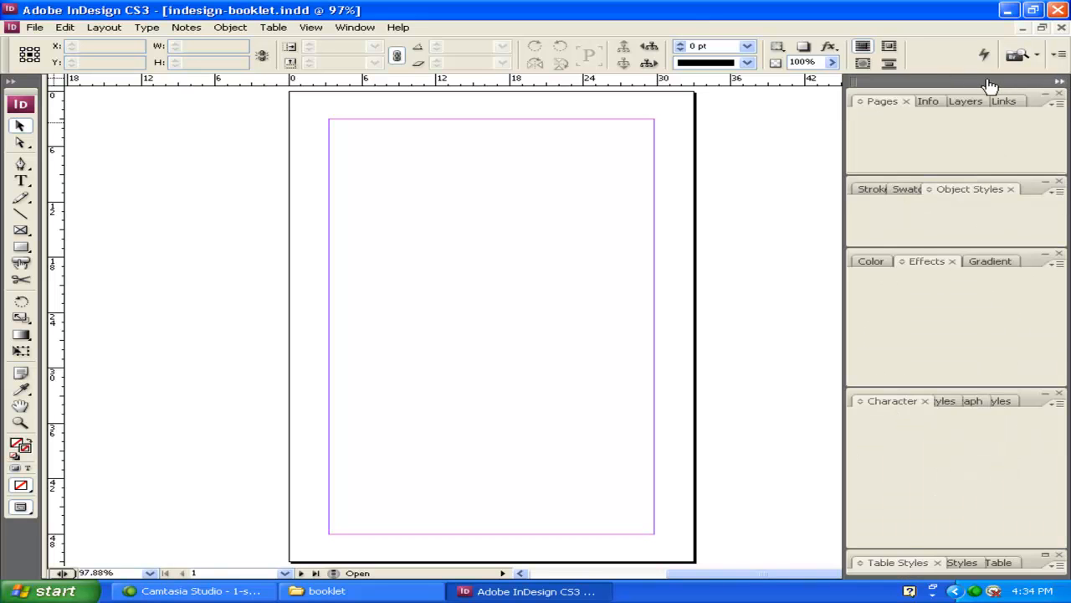
mouse_move(989, 374)
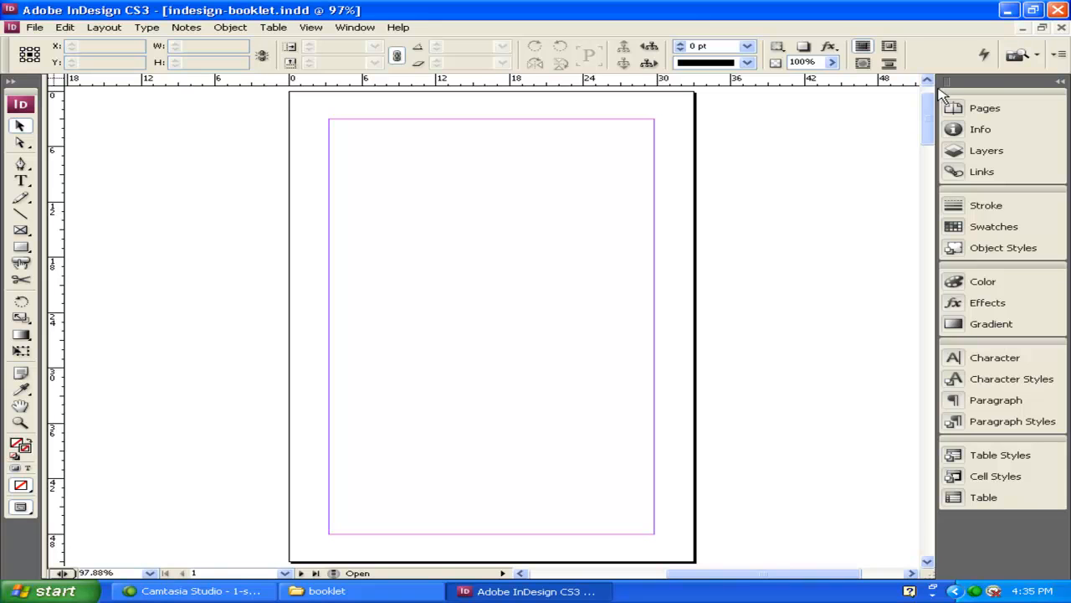
click(1043, 83)
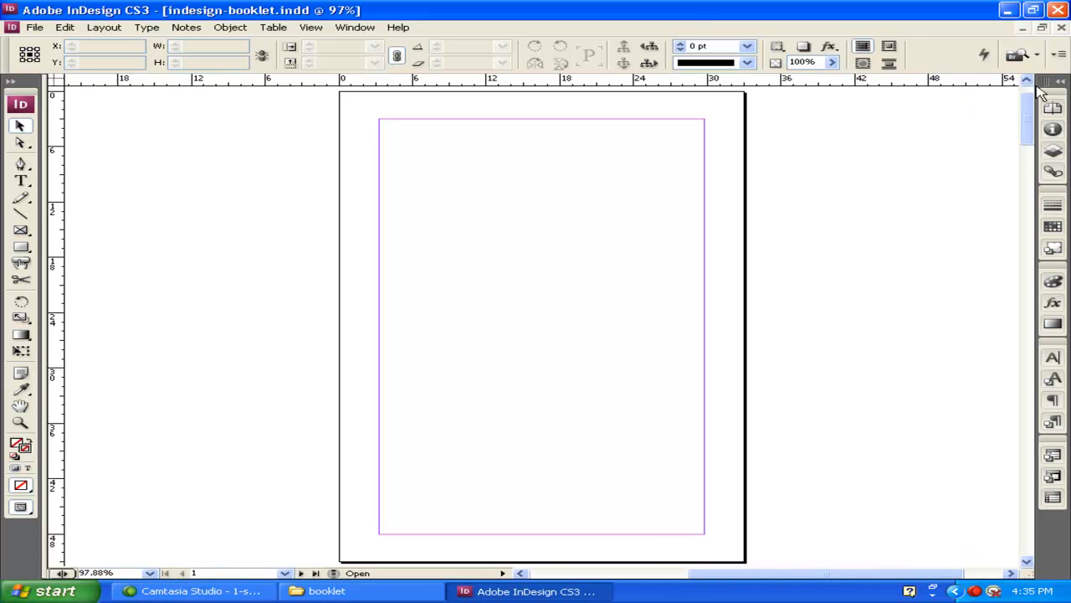
mouse_move(1038, 94)
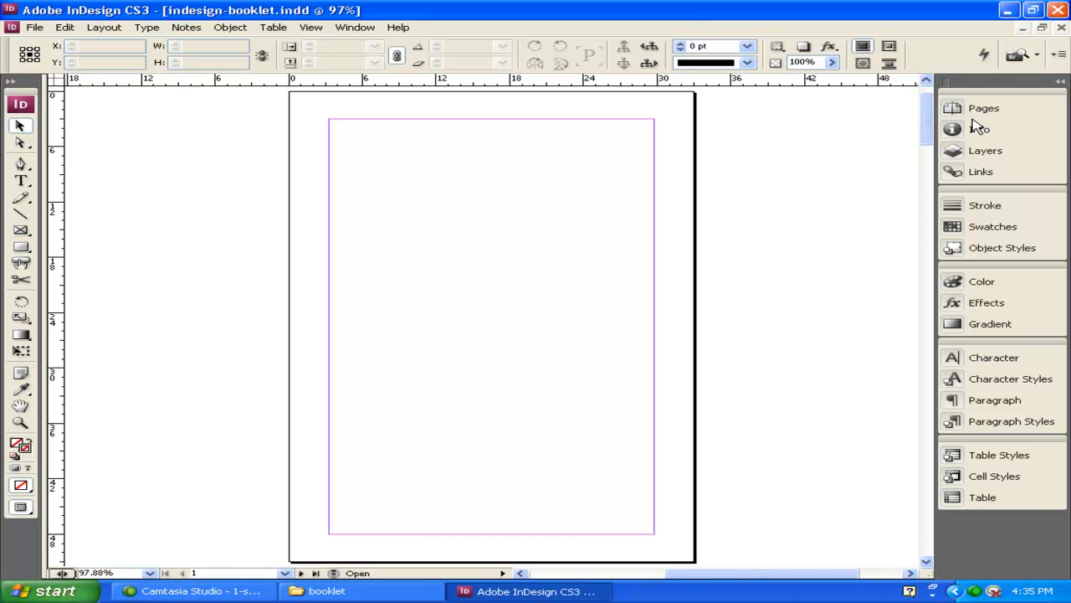
Show the Pages panel listing the booklet's 12 pages in 7 spreads
click(983, 108)
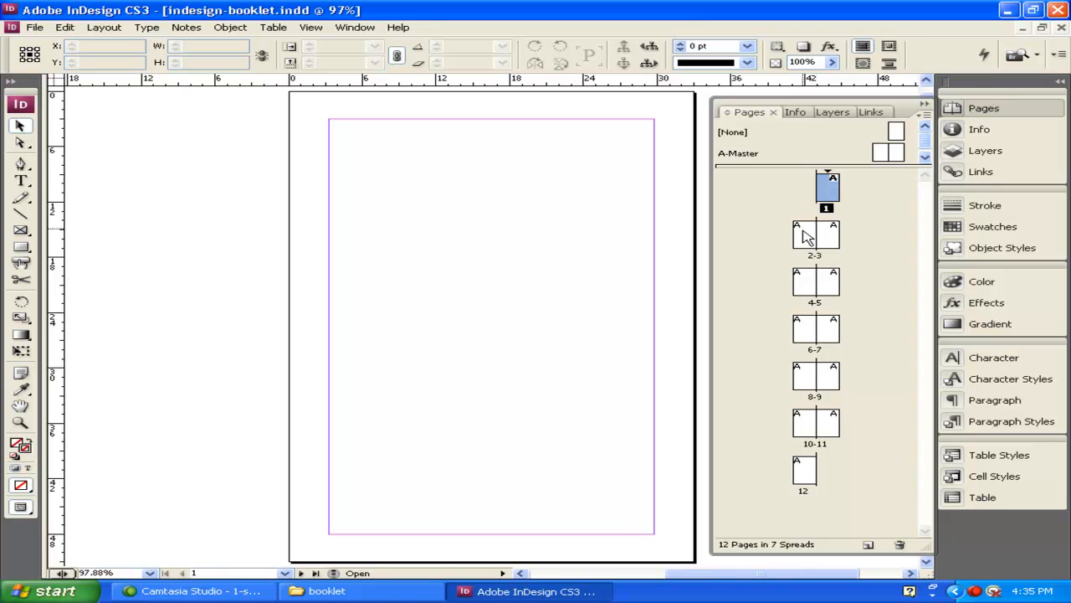
mouse_move(1008, 140)
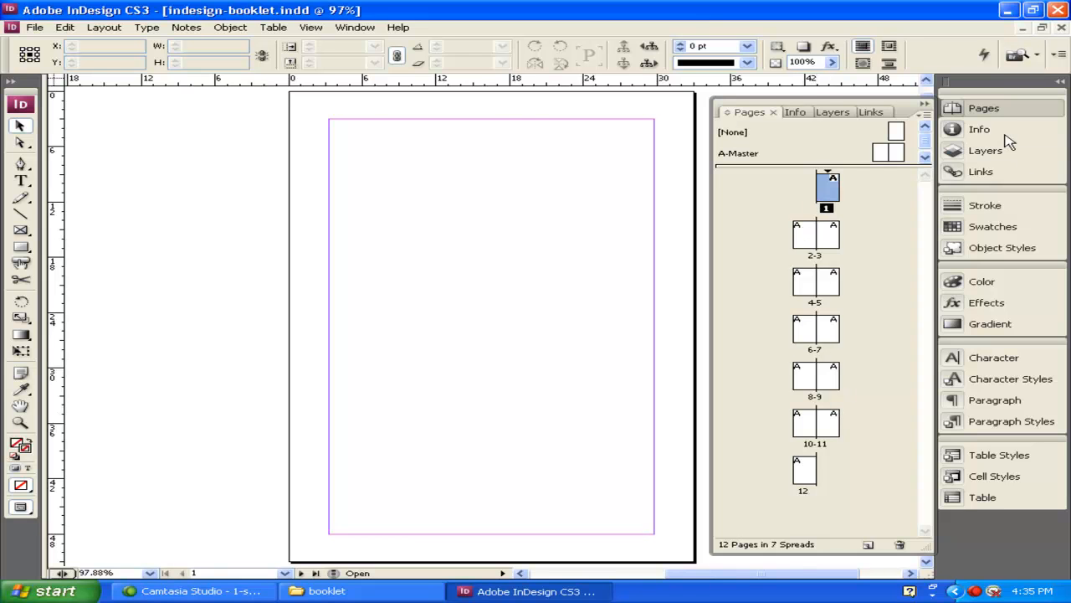
click(354, 26)
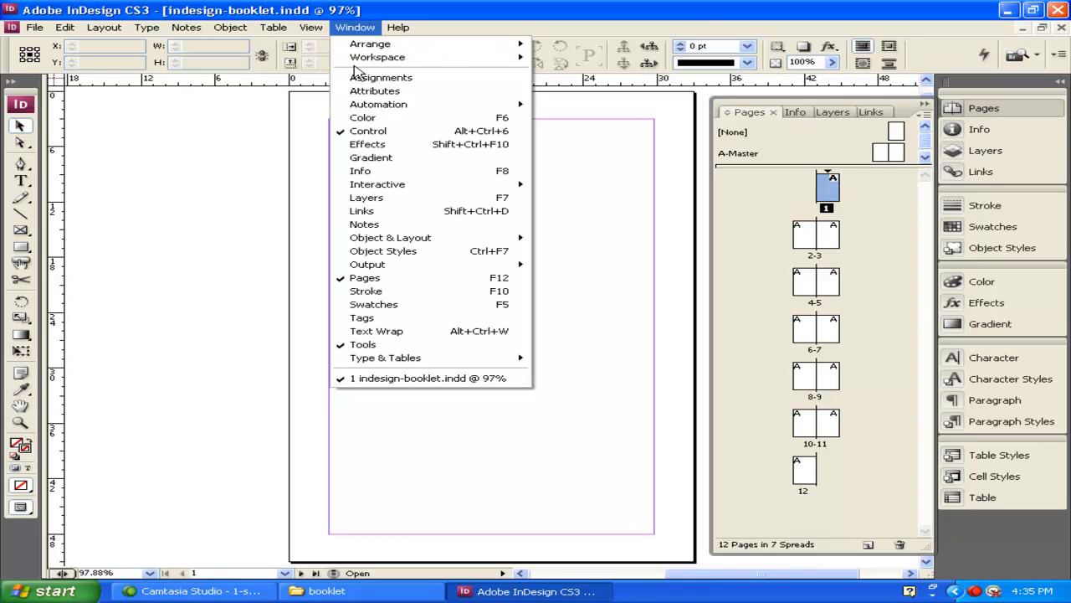
mouse_move(403, 277)
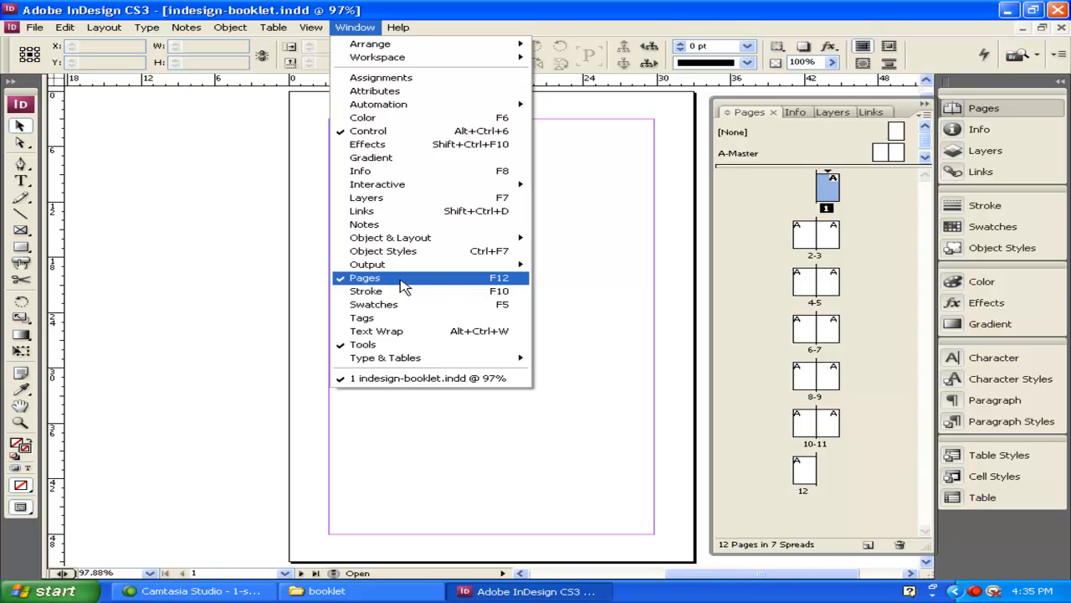
click(364, 277)
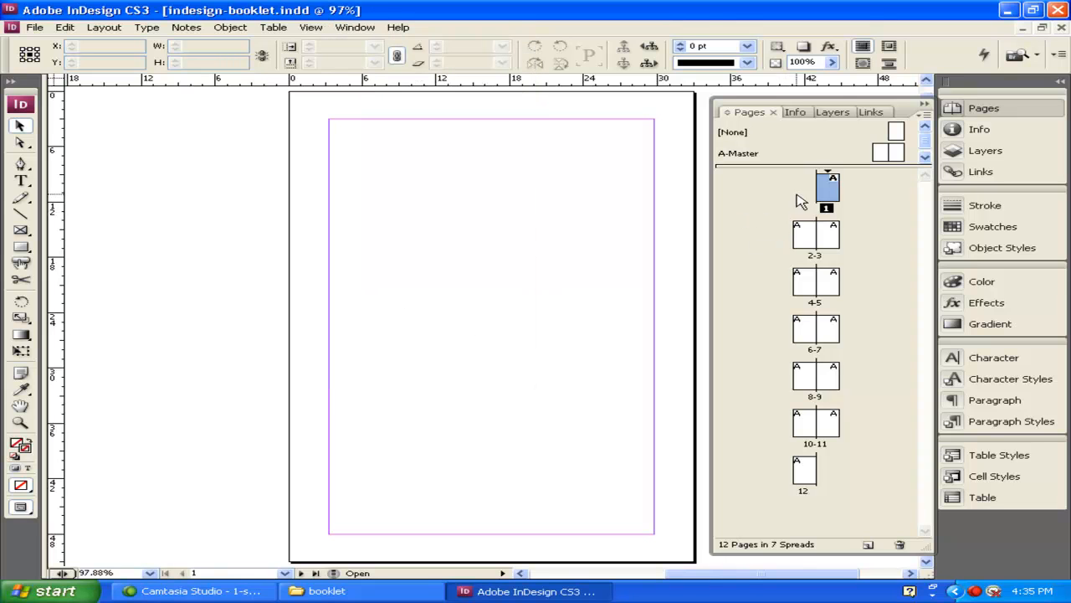
mouse_move(843, 460)
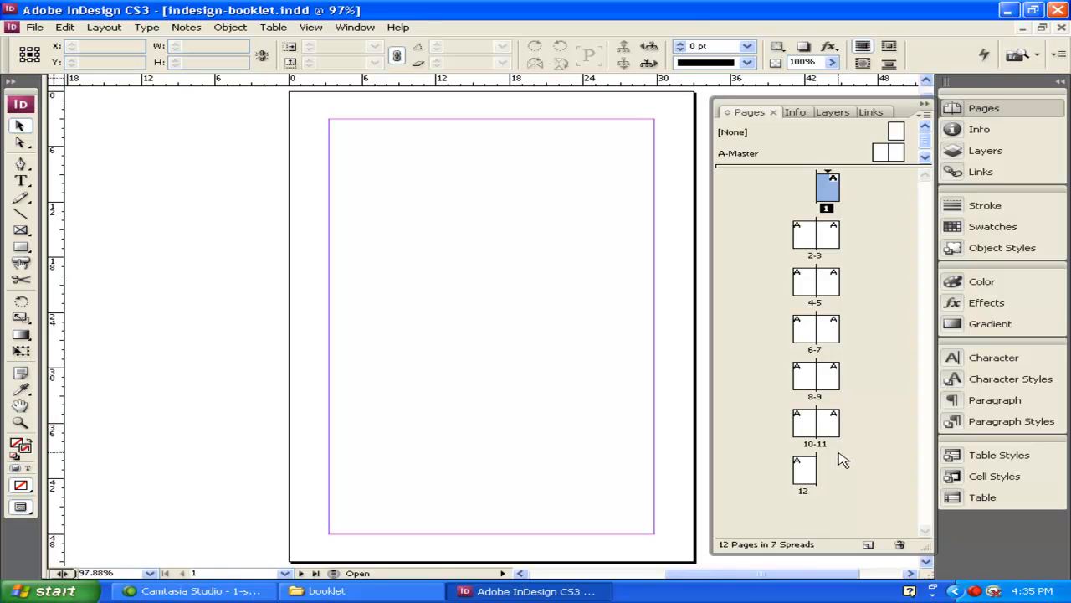
mouse_move(818, 275)
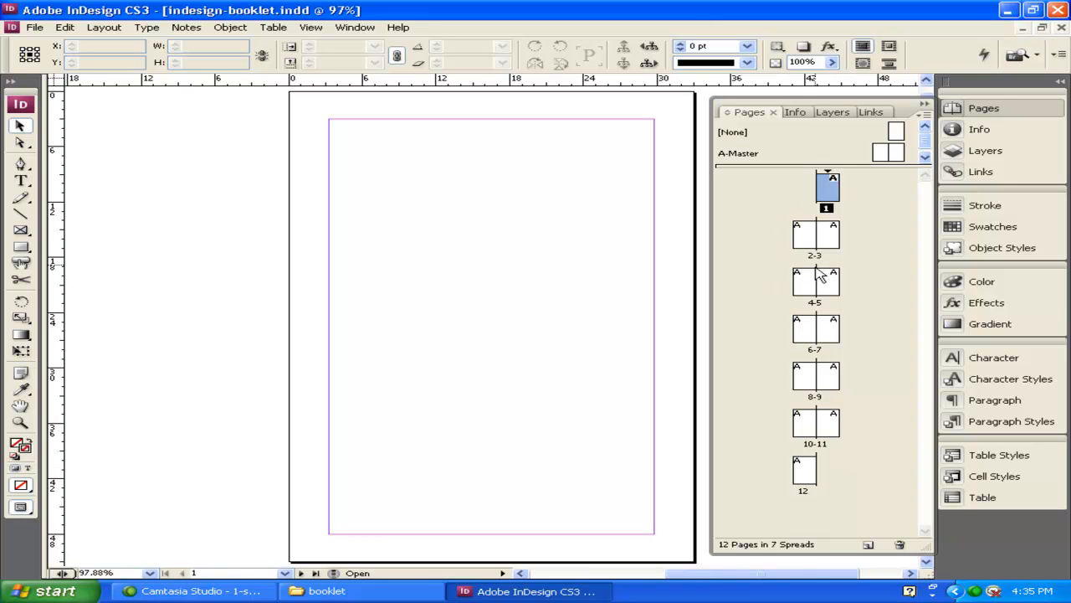
mouse_move(825, 459)
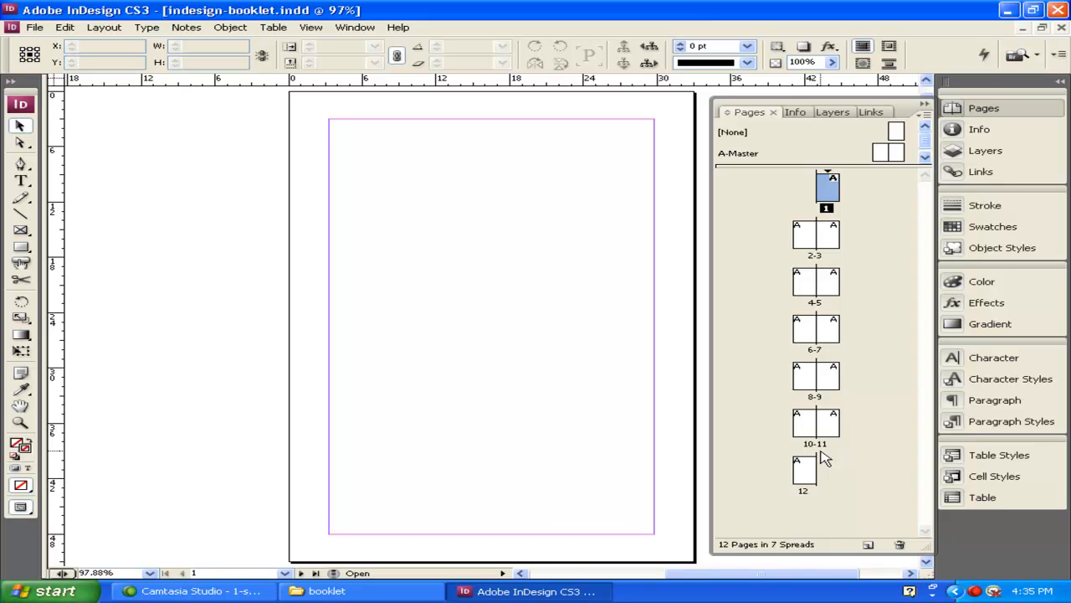
mouse_move(774, 358)
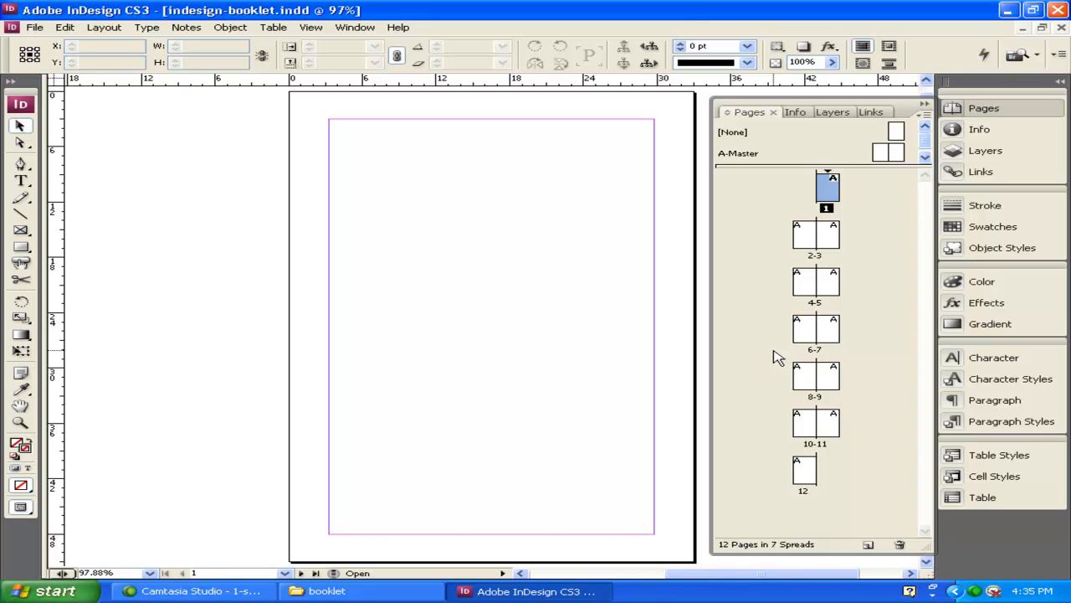
mouse_move(931, 115)
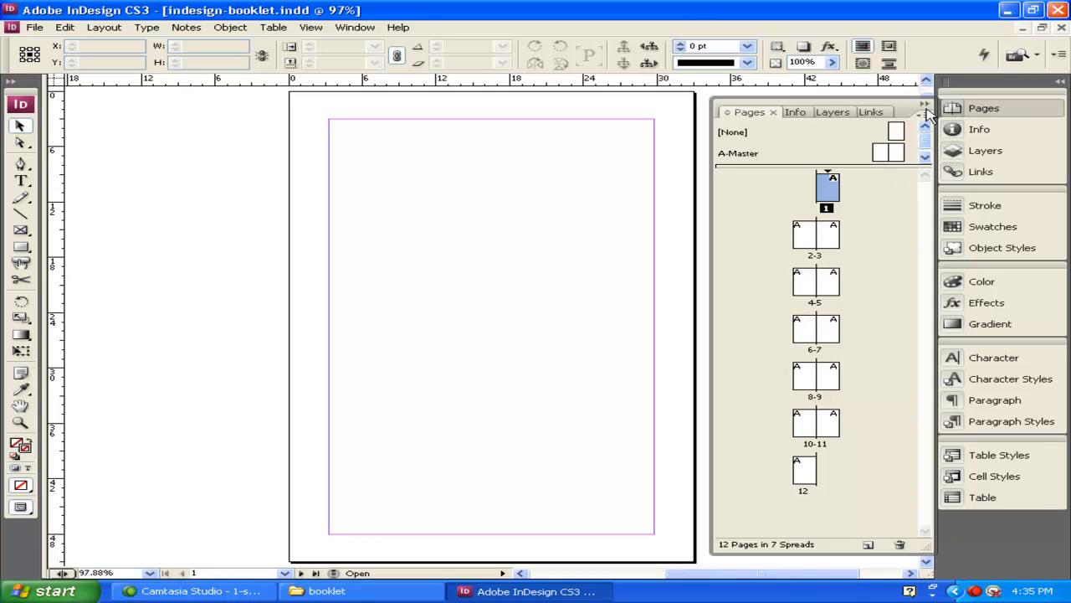
Close the Pages panel and display Paragraph Styles, holding only [Basic Paragraph]
click(926, 107)
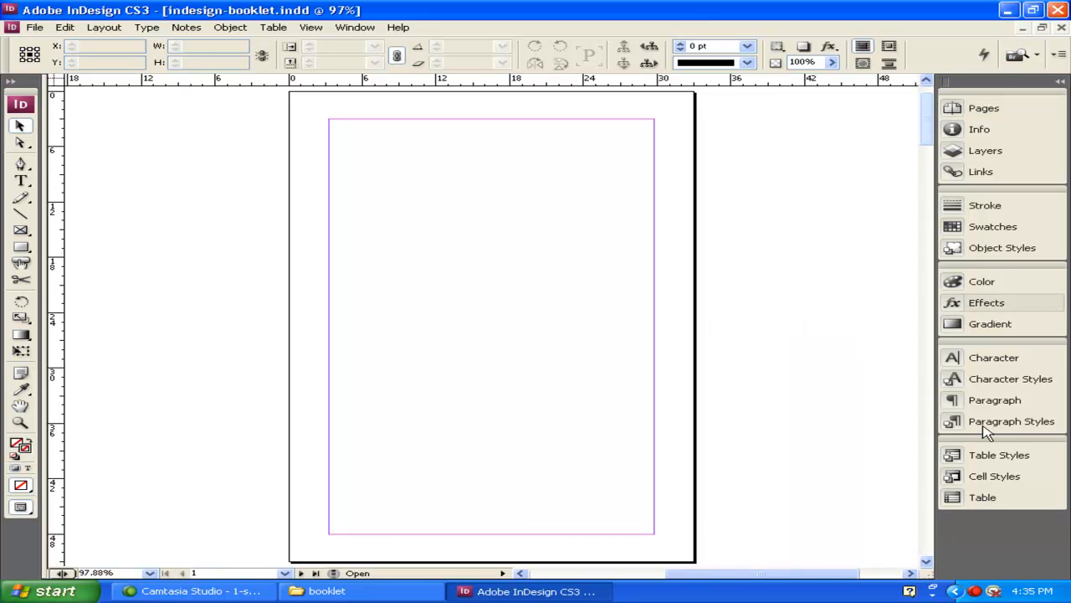
mouse_move(992, 421)
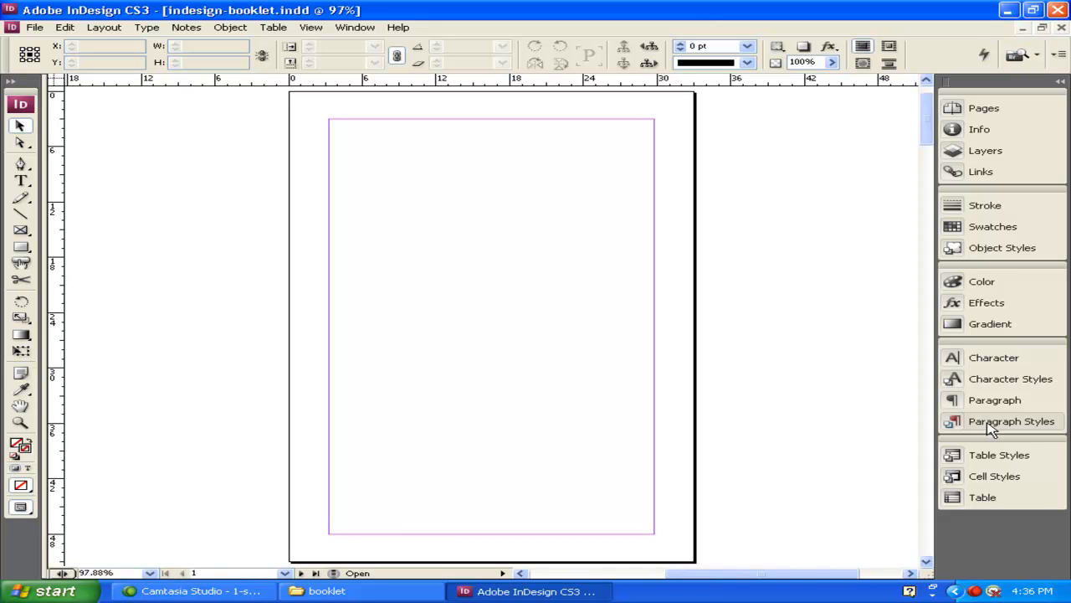
click(1011, 421)
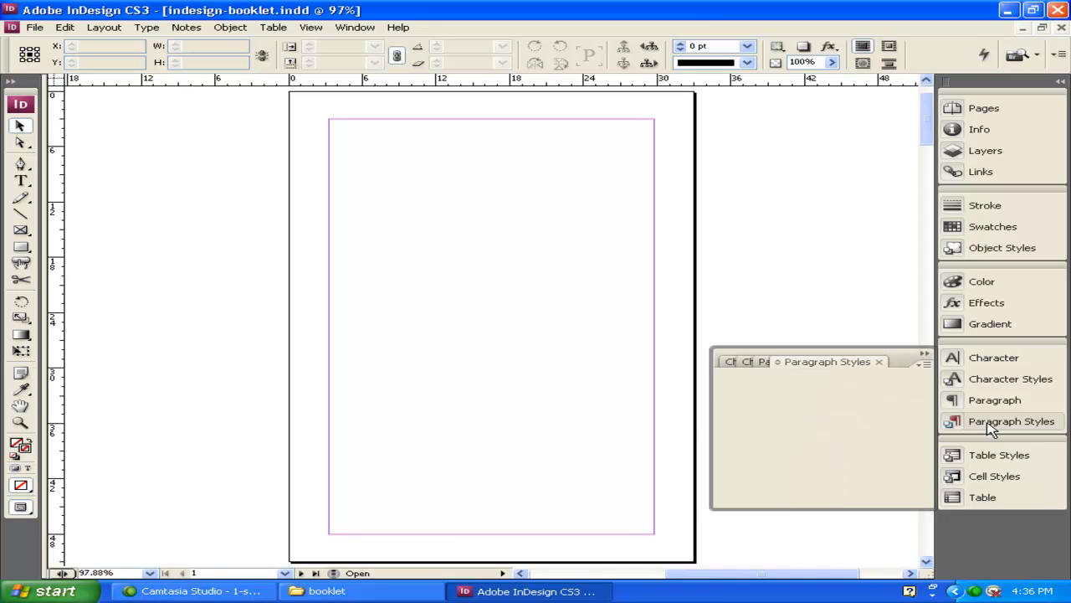
click(1010, 421)
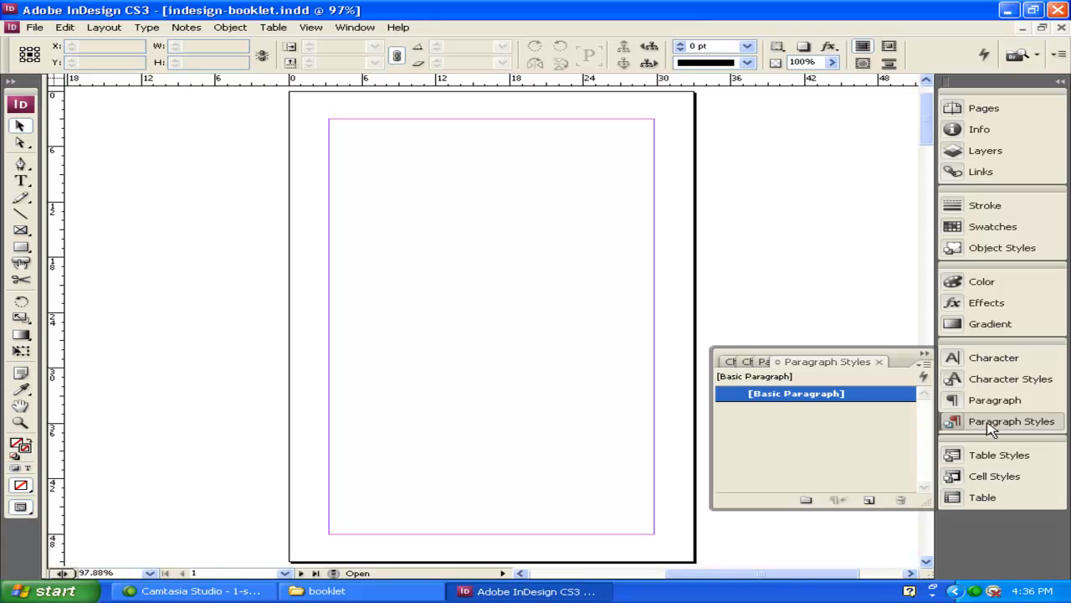
mouse_move(1012, 426)
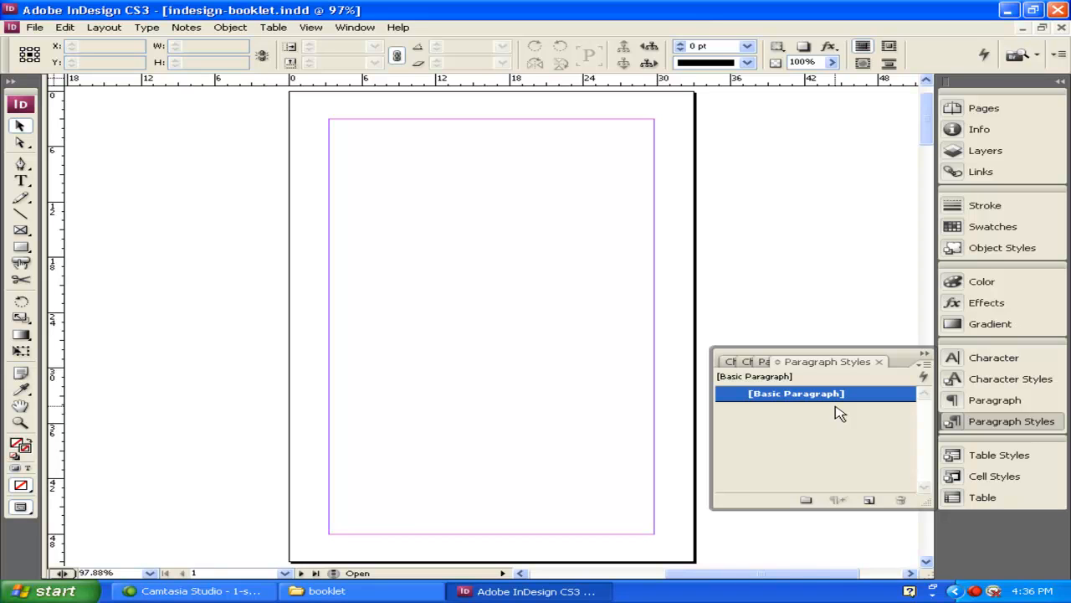
mouse_move(840, 404)
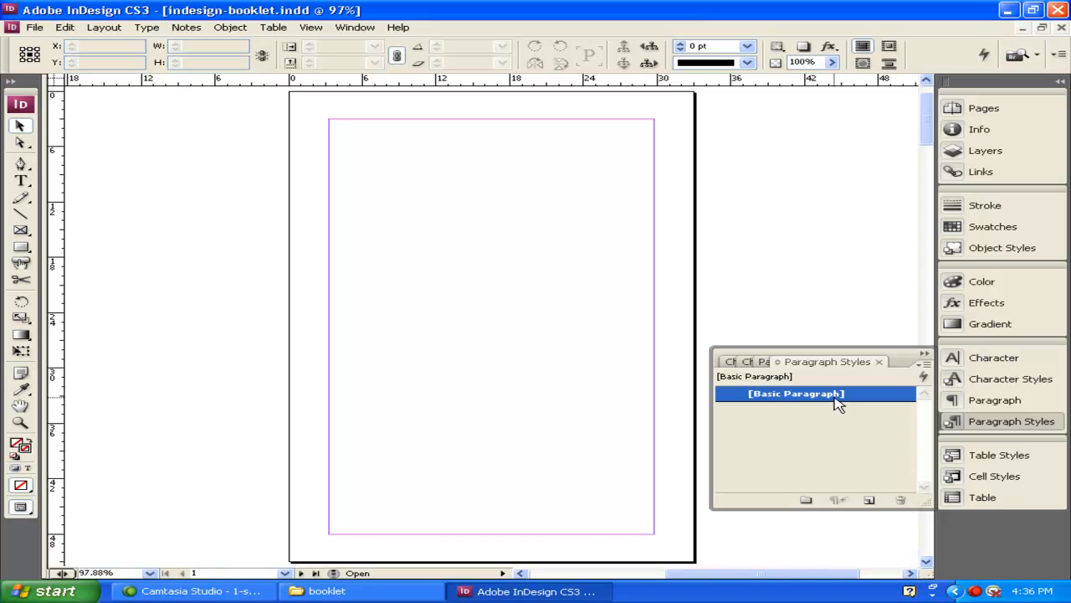
mouse_move(839, 441)
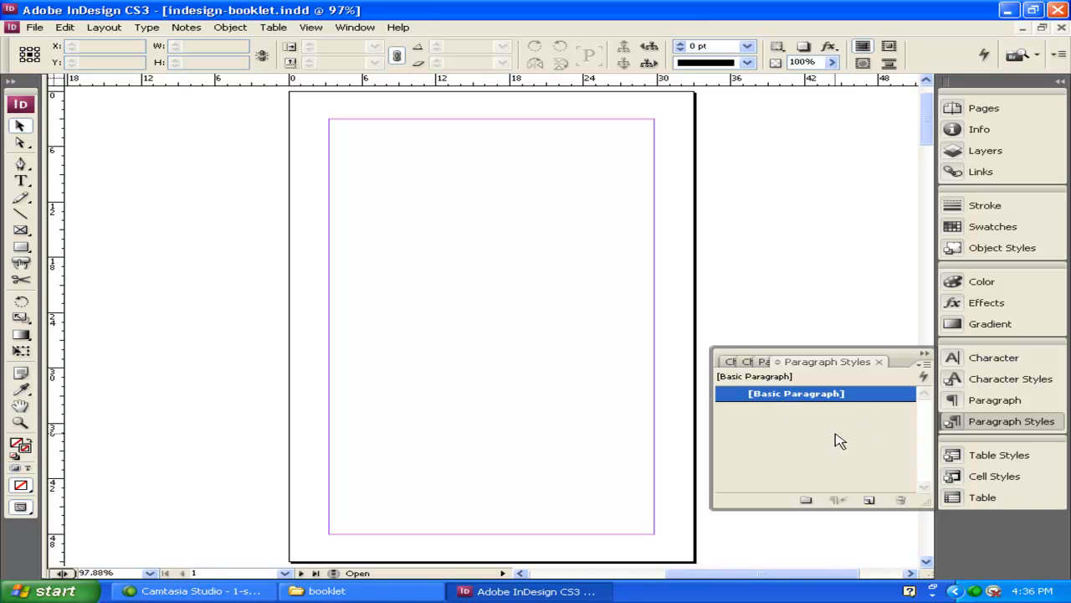
mouse_move(761, 393)
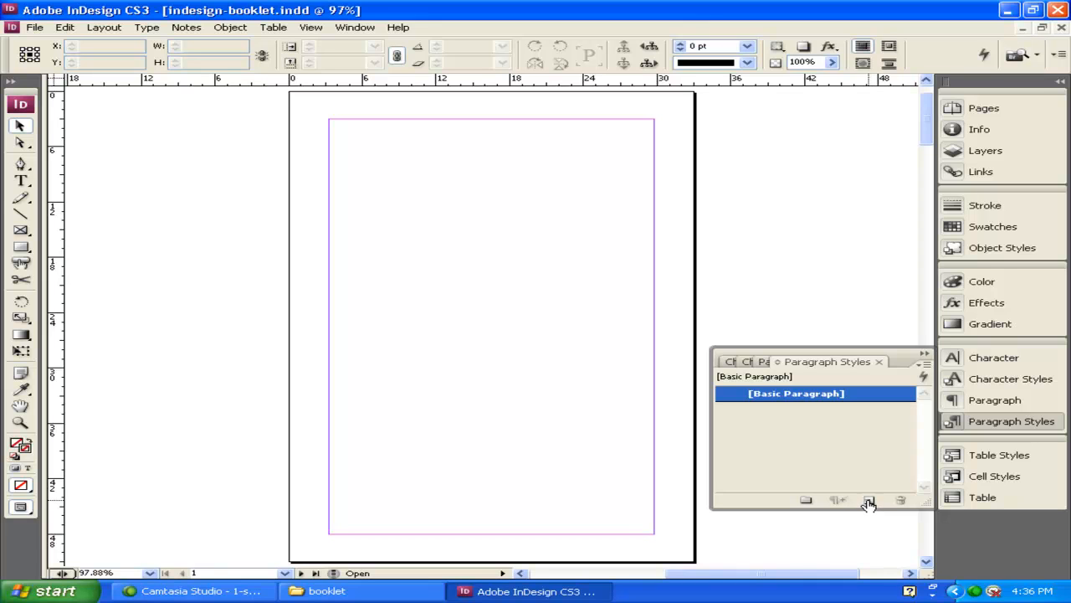
Add new paragraph styles up to Paragraph Style 6 and select Paragraph Style 6
click(869, 500)
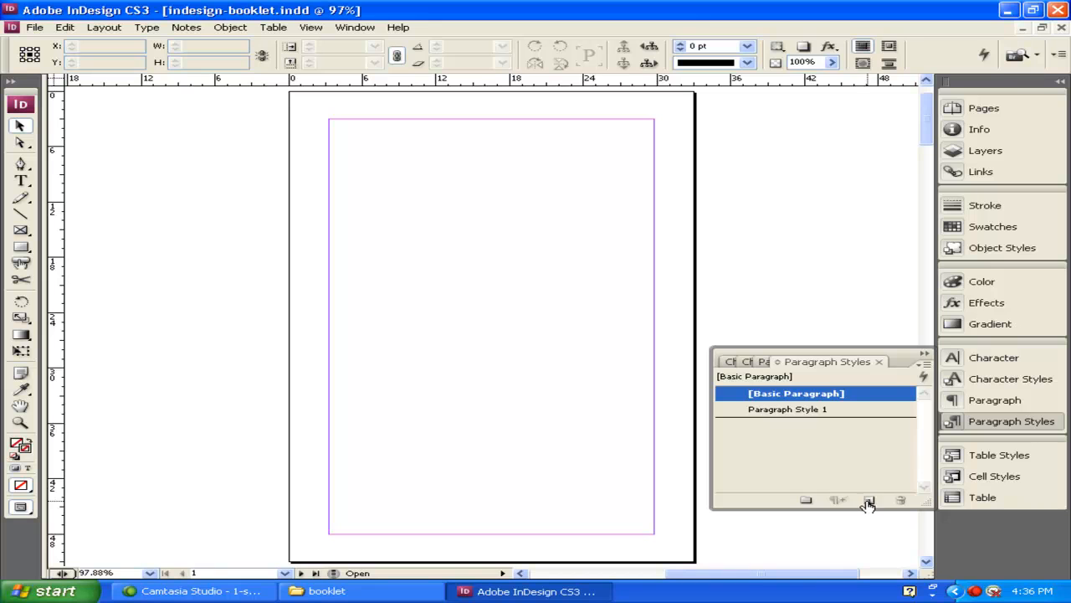
click(868, 500)
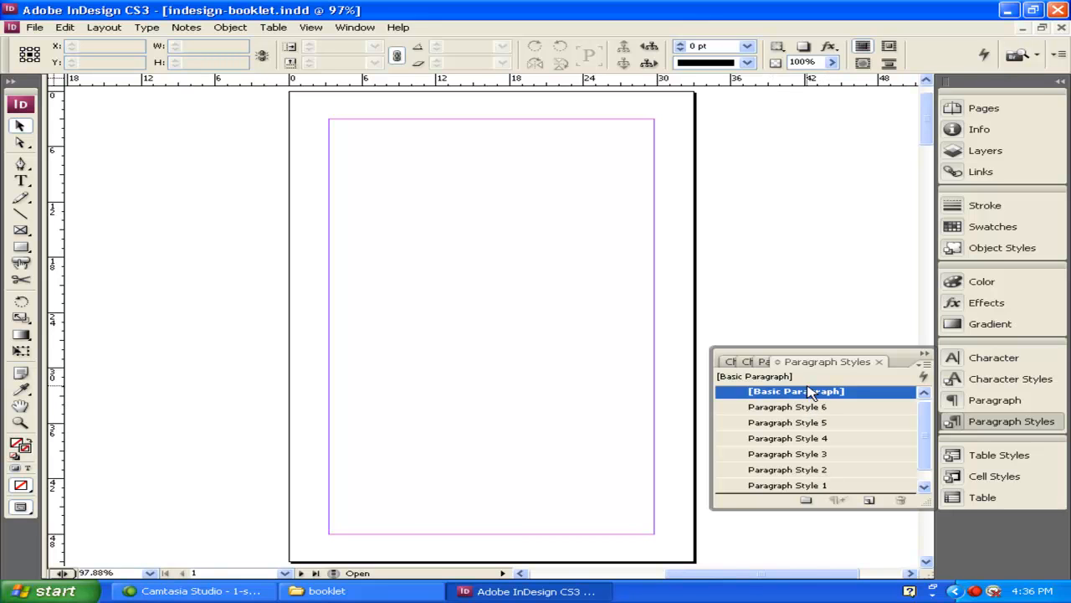
click(795, 406)
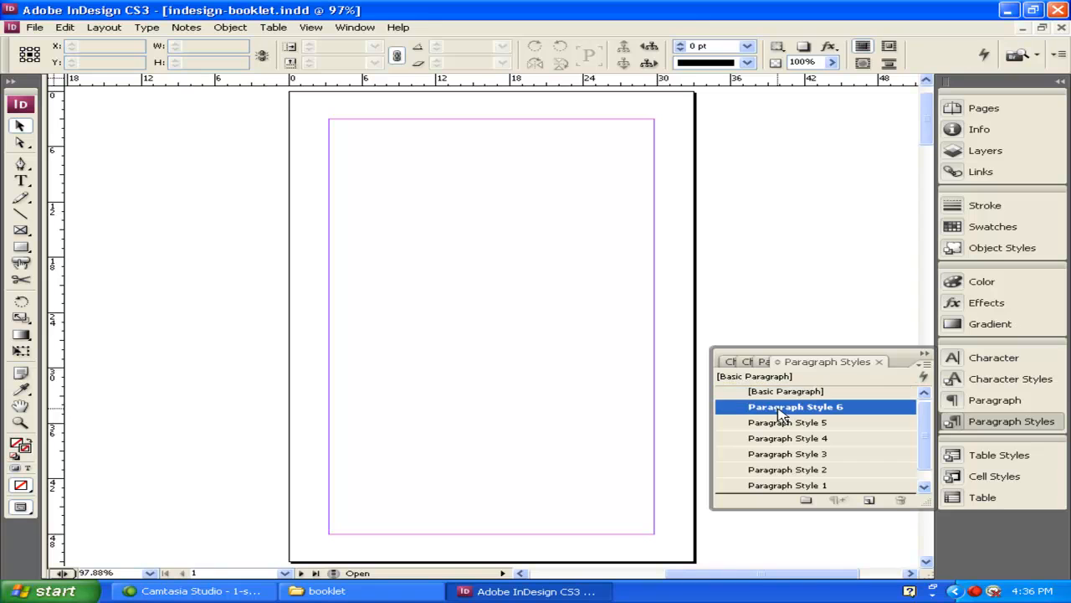
click(795, 406)
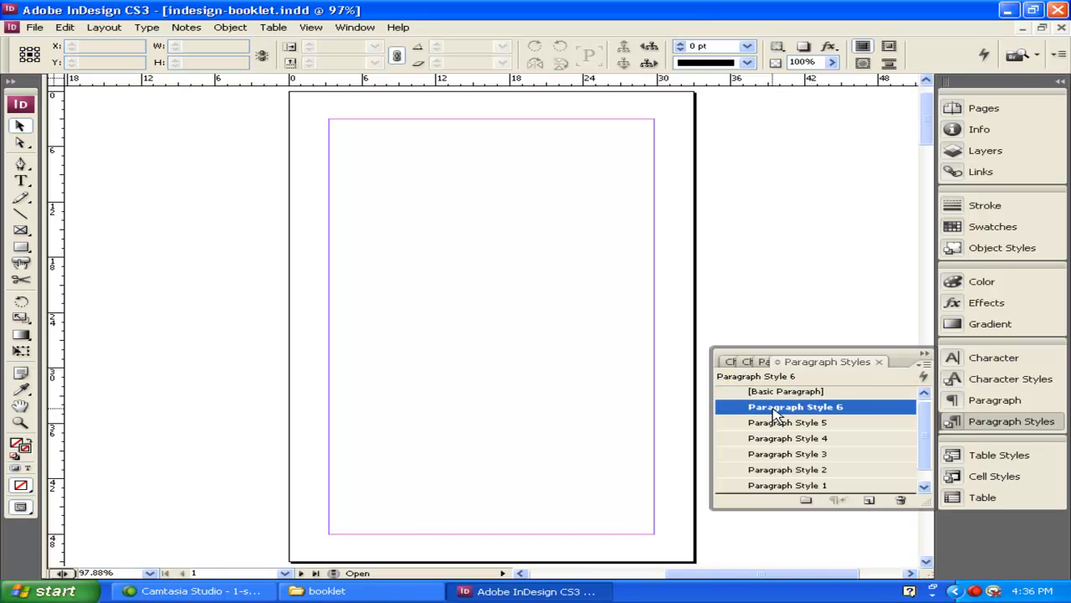
mouse_move(741, 411)
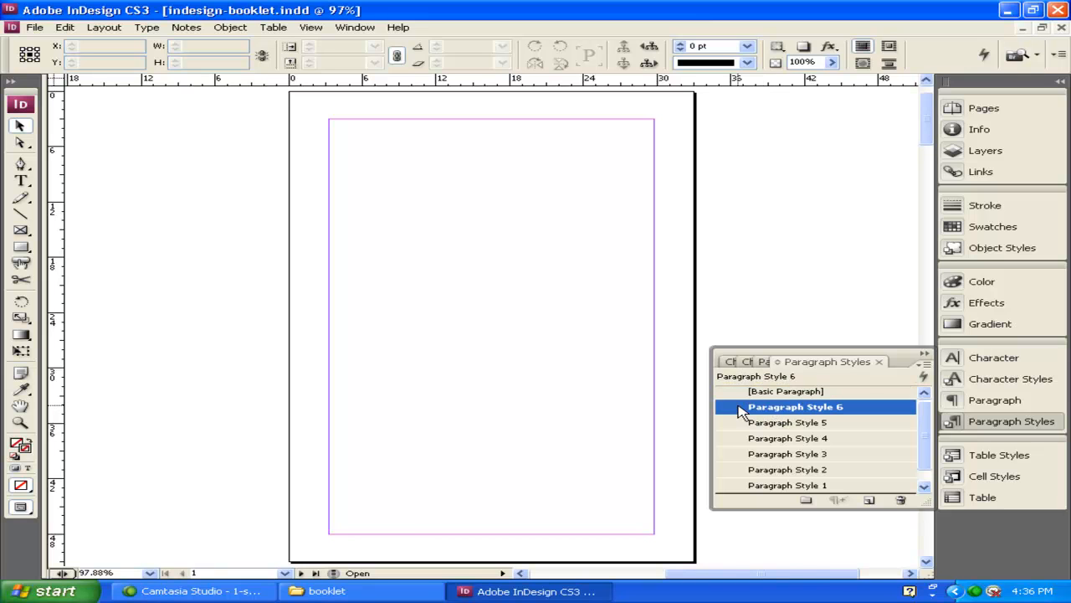
Rename Paragraph Style 6 to '01 Heading'
double_click(795, 406)
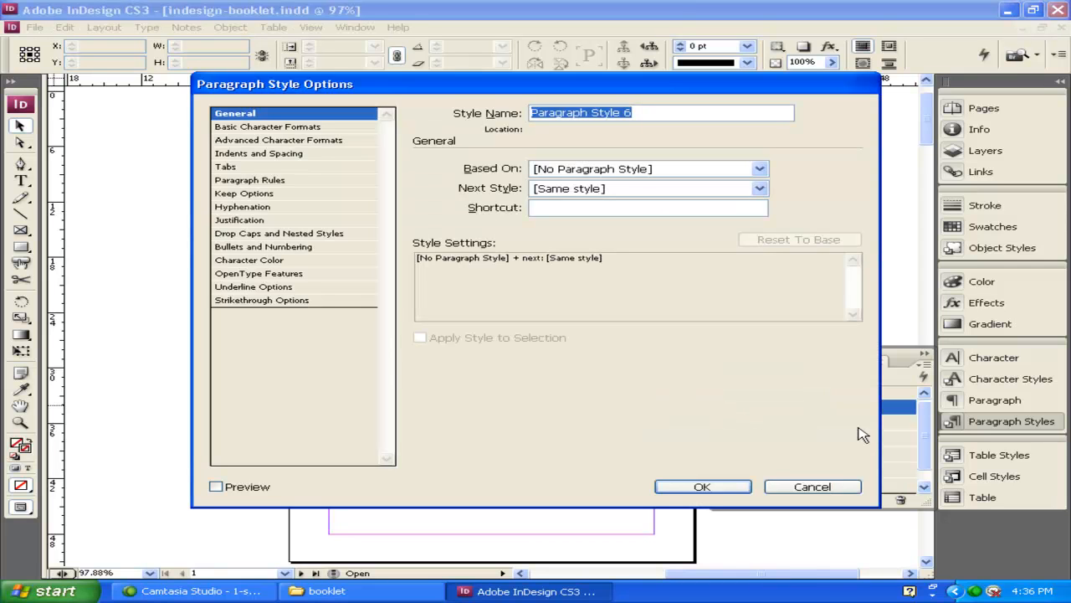
mouse_move(782, 90)
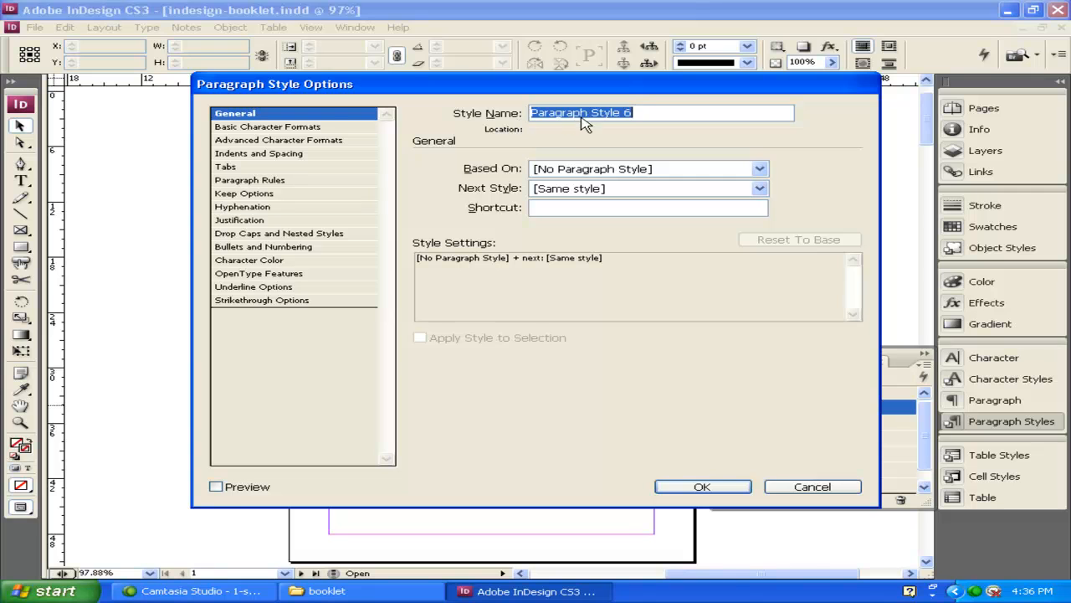
mouse_move(630, 133)
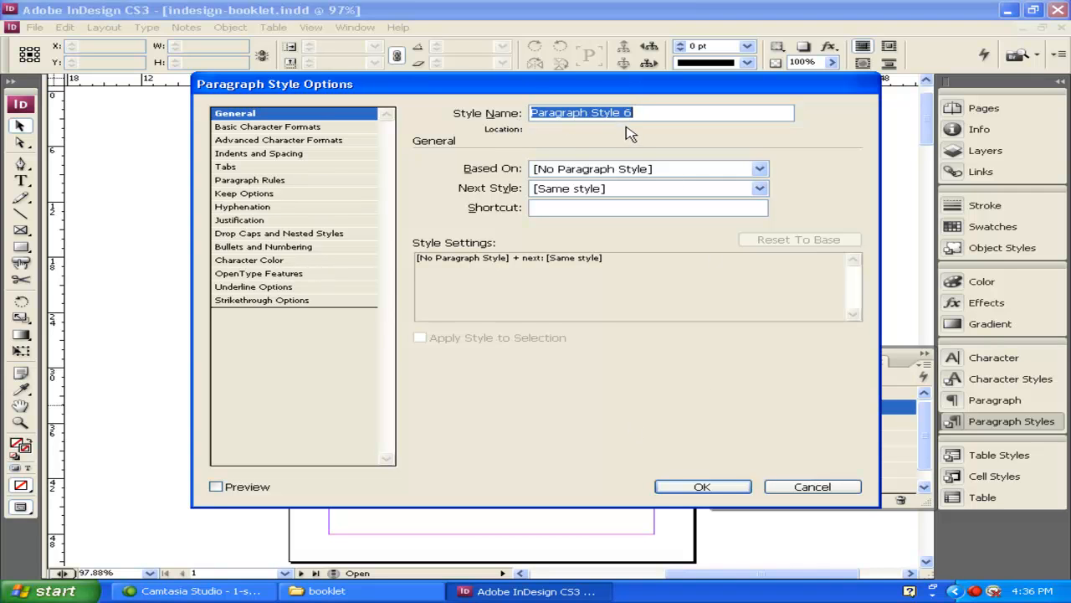
mouse_move(629, 126)
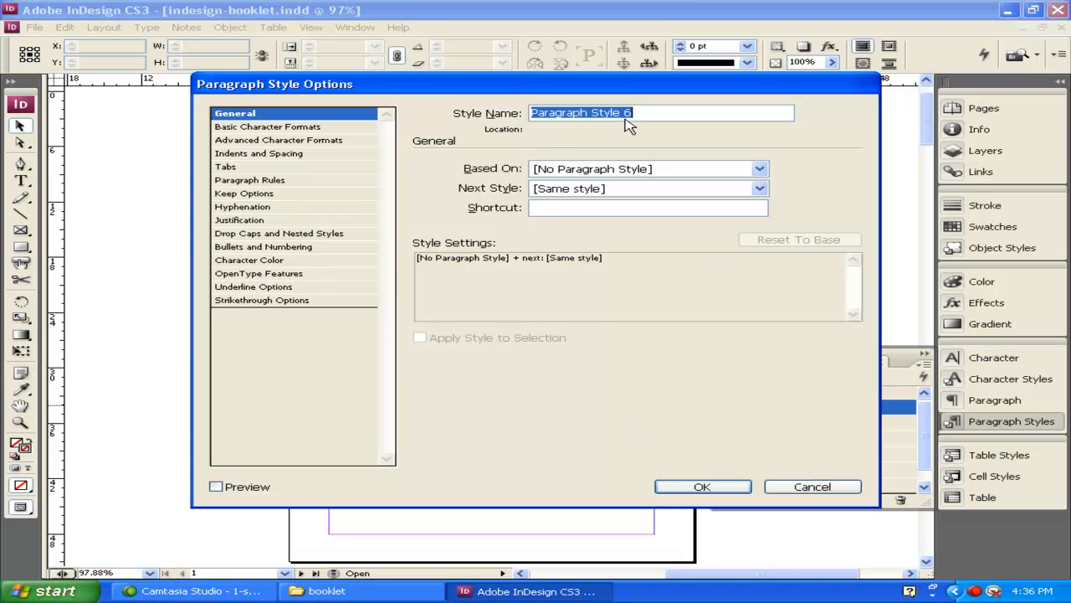
text(01)
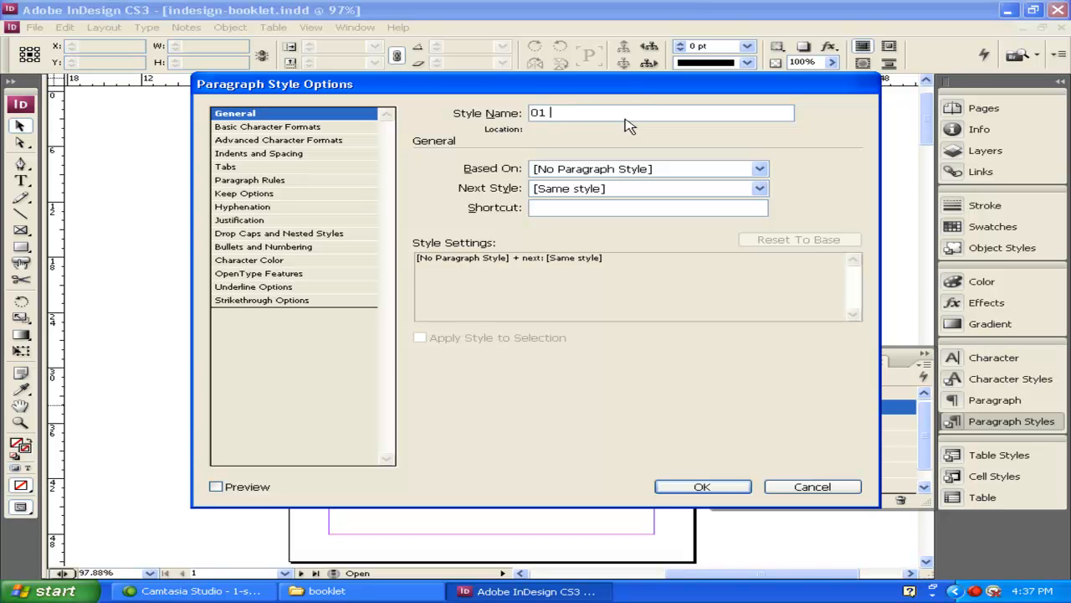
text(Heading)
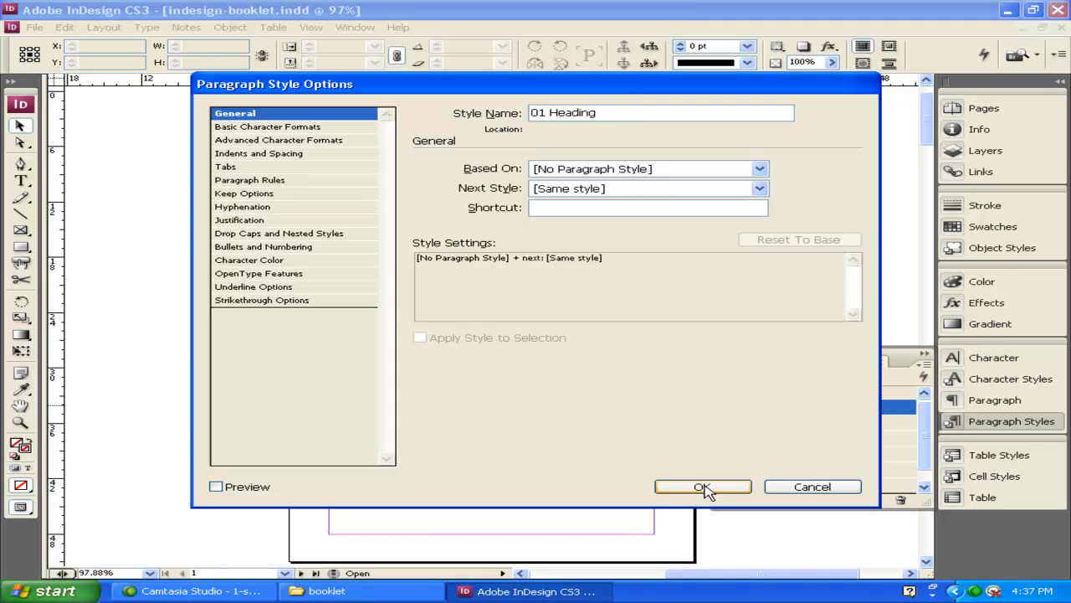
click(703, 486)
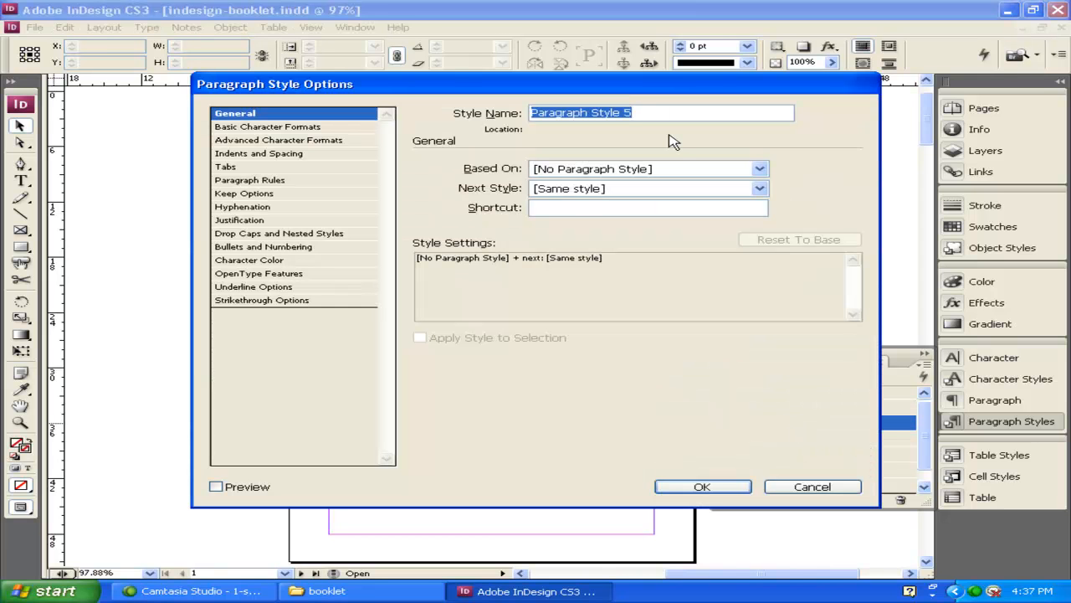
Rename Paragraph Style 5 to '02 Sub Heading'
text(Su)
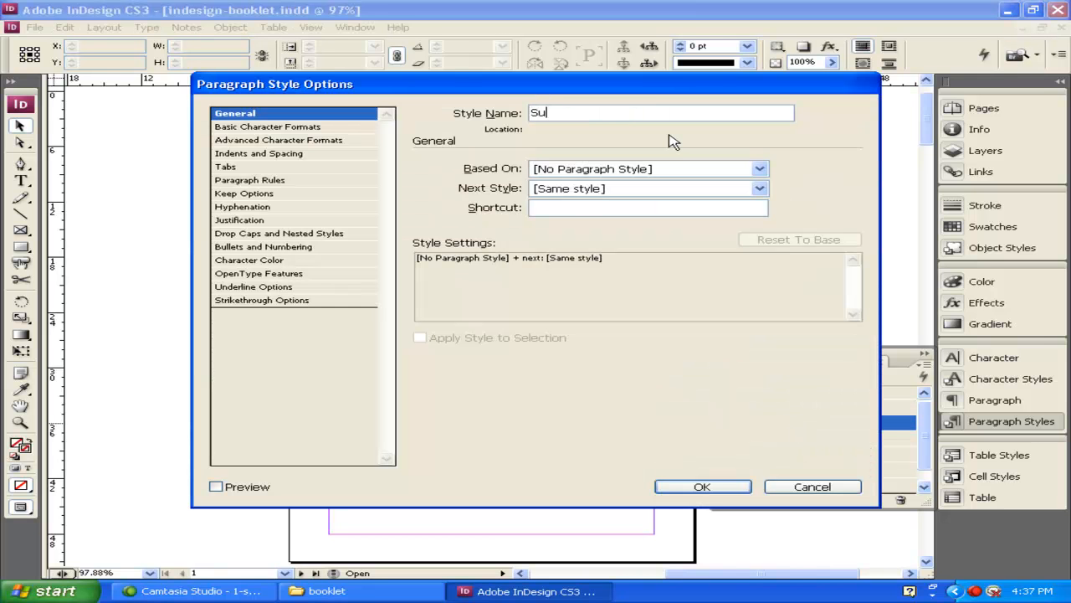
text(02)
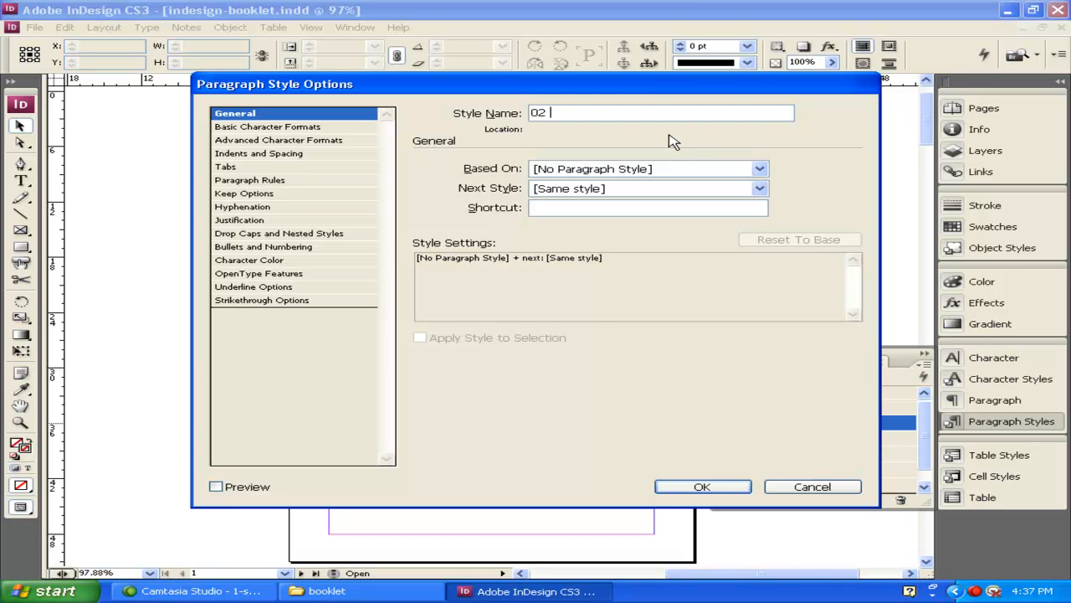
text(Sub Headin)
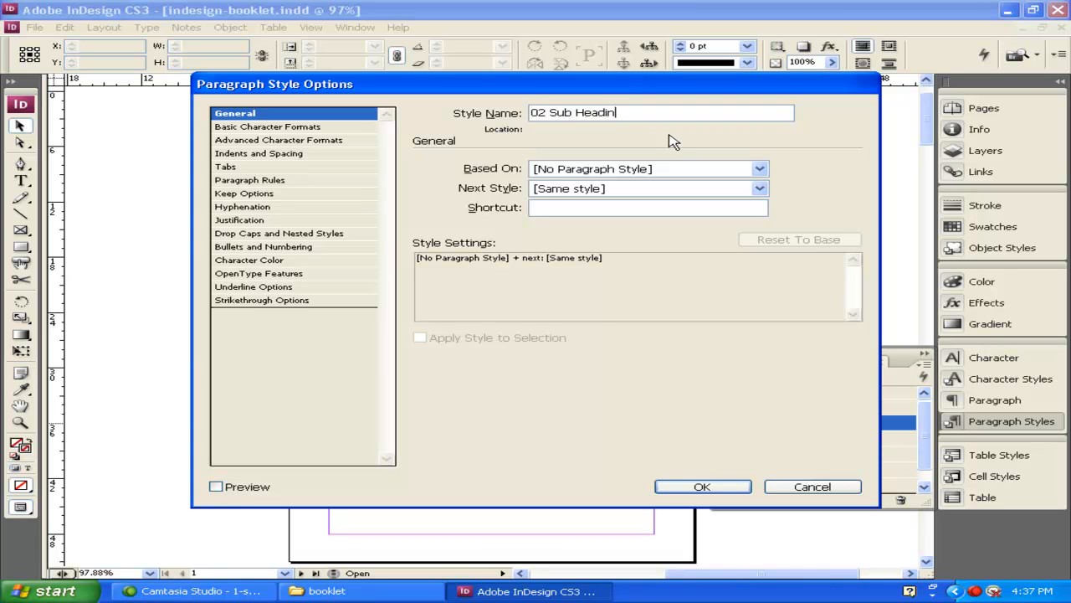
click(702, 486)
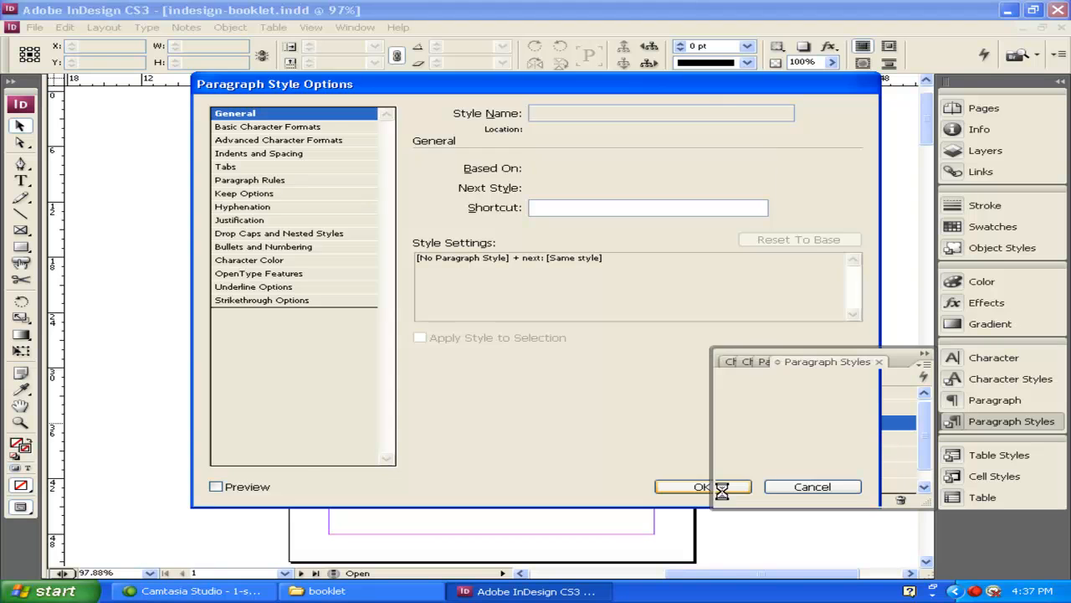
click(701, 486)
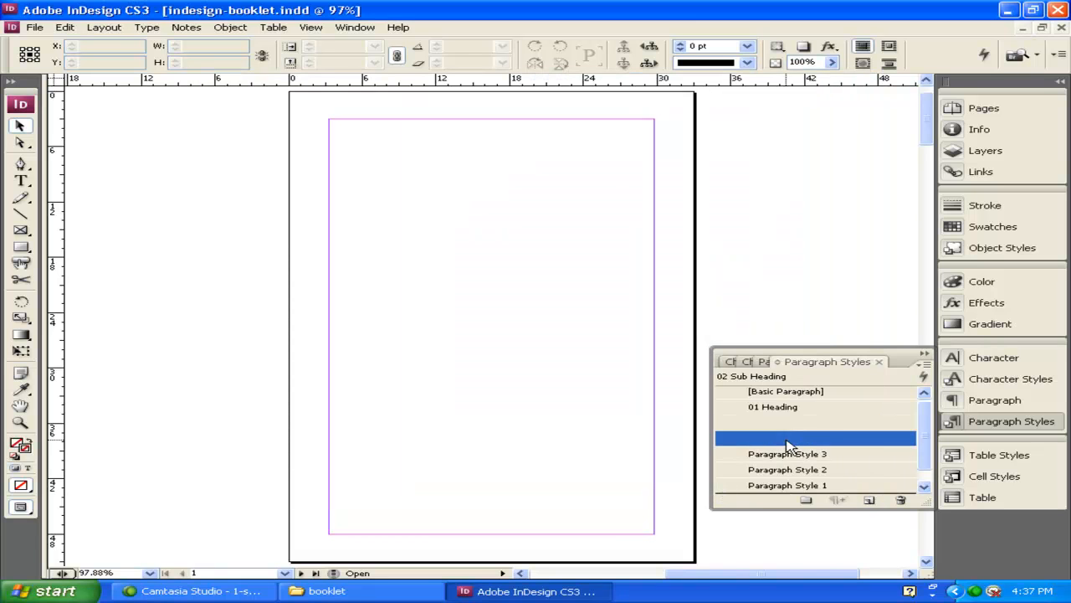
Rename Paragraph Style 4 to 'Body Text'
double_click(787, 437)
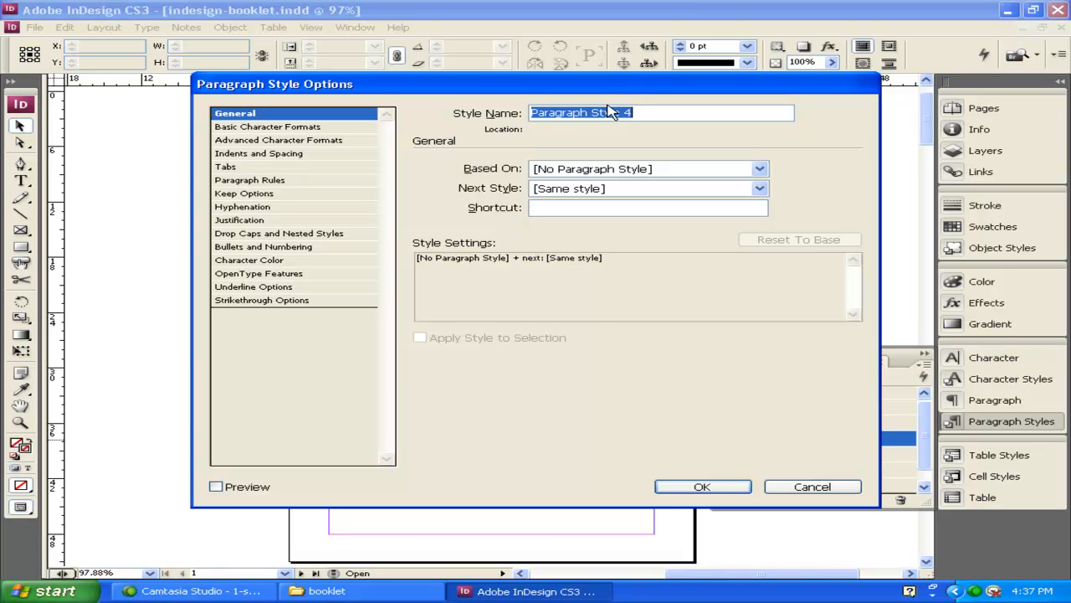
text(Body Text)
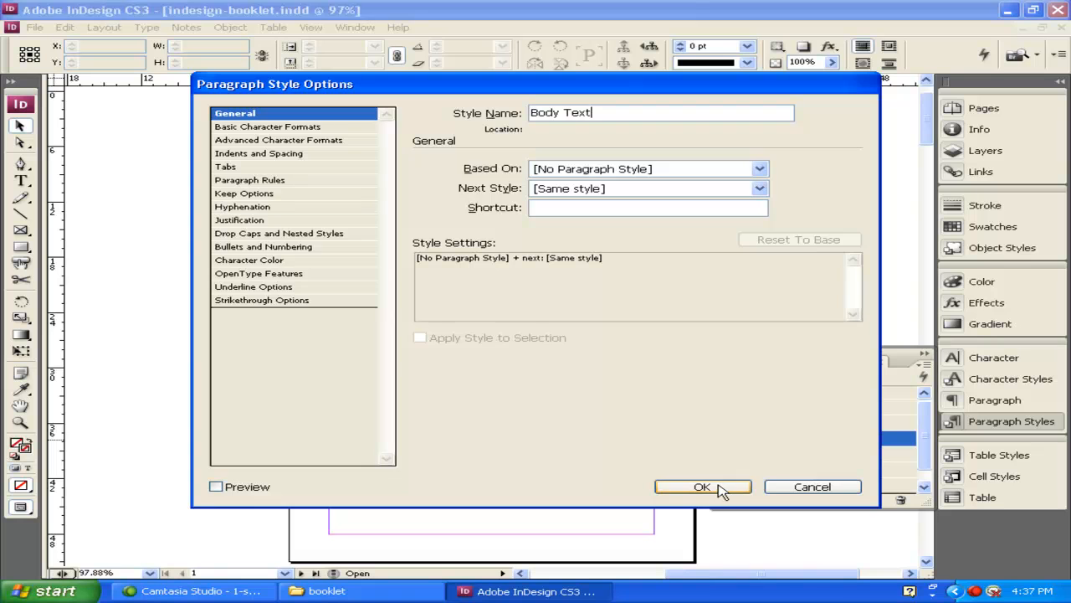
click(703, 486)
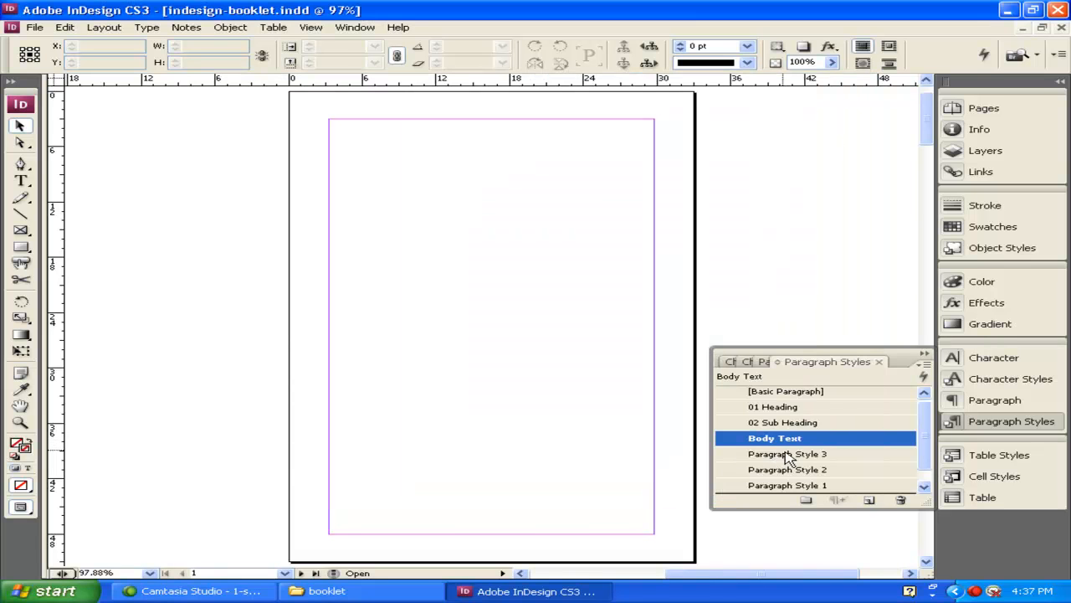
Rename Paragraph Style 3 to '04 Body text Drop Caps'
double_click(787, 453)
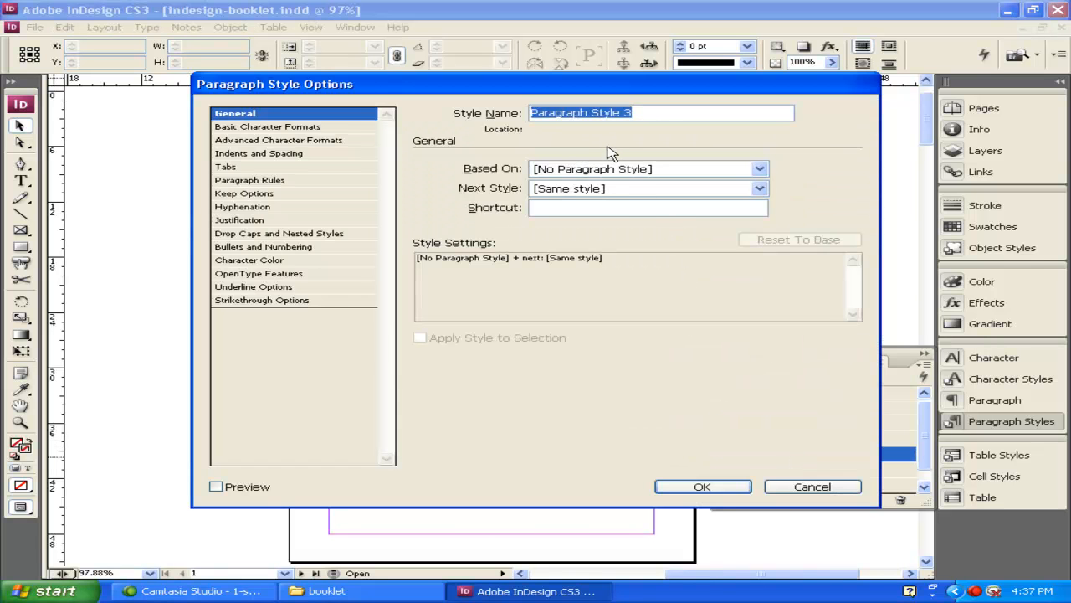
text(b)
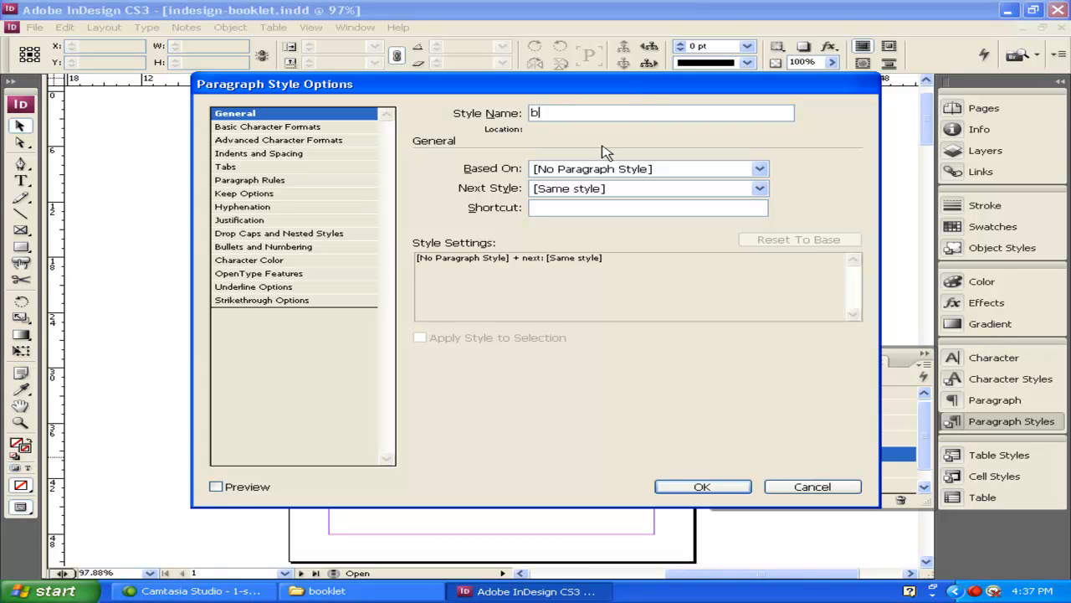
text(04 Bod)
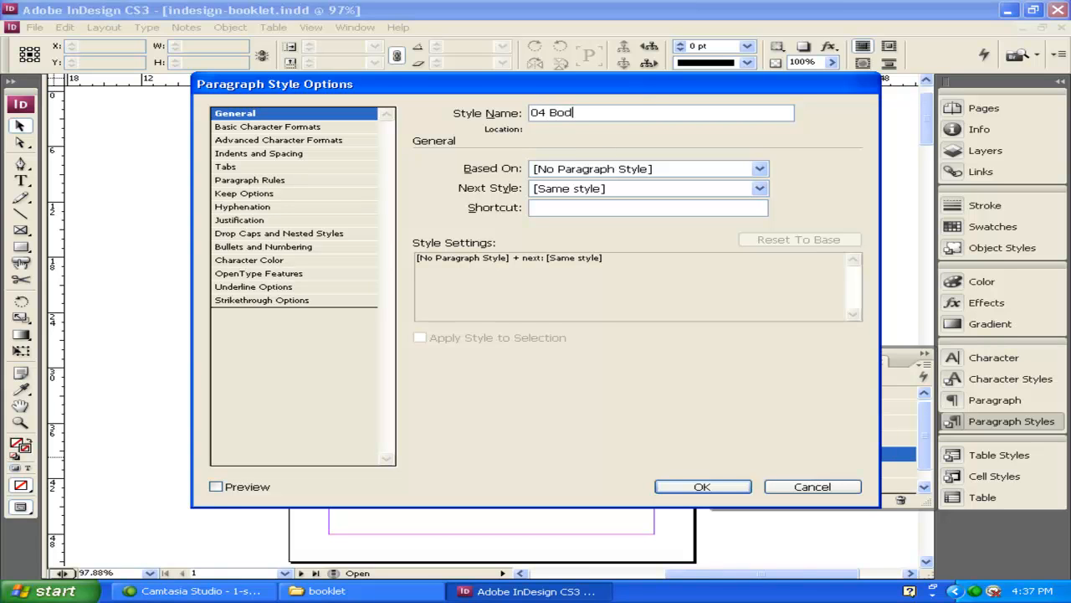
text(y text)
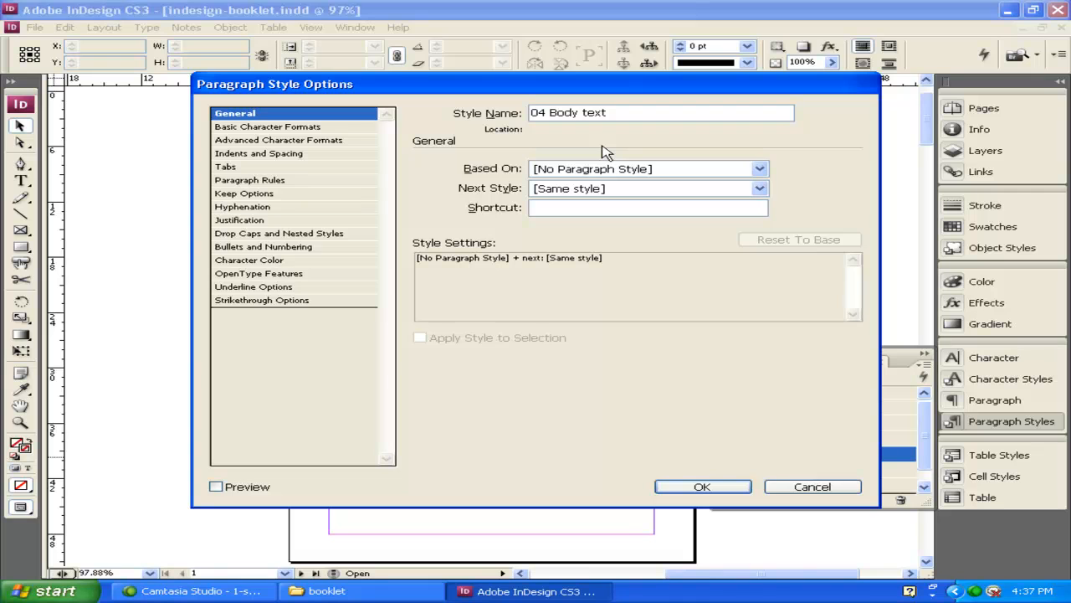
text(Drop Ca)
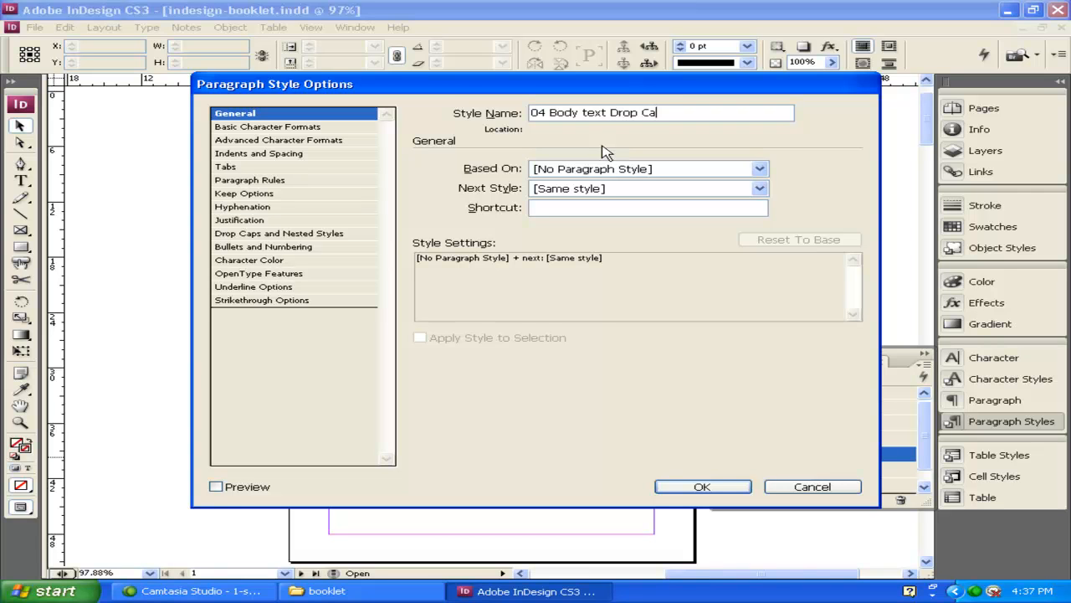
text(ps)
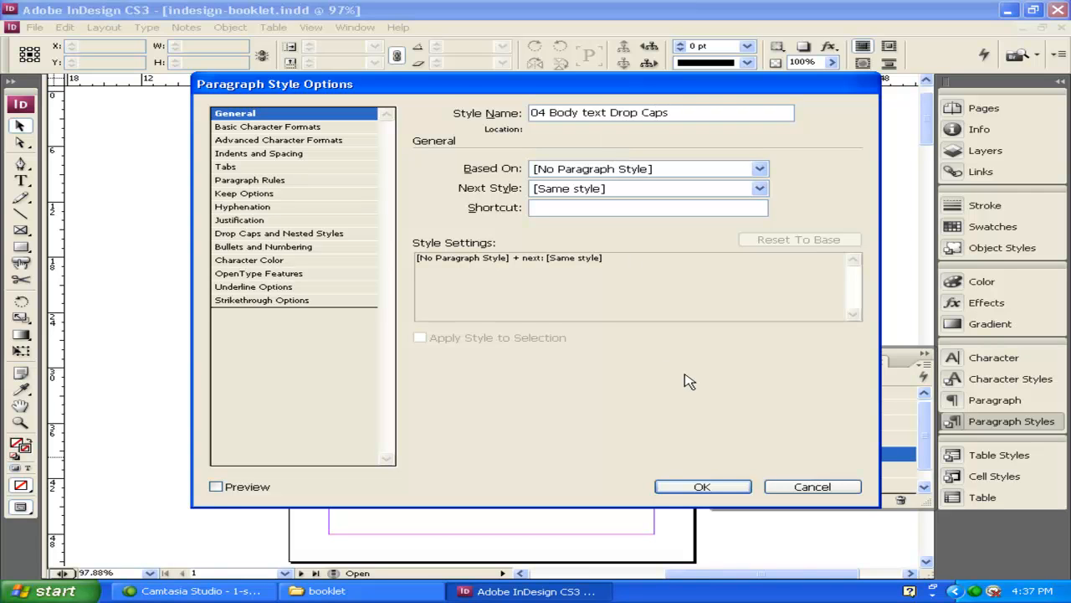
click(702, 486)
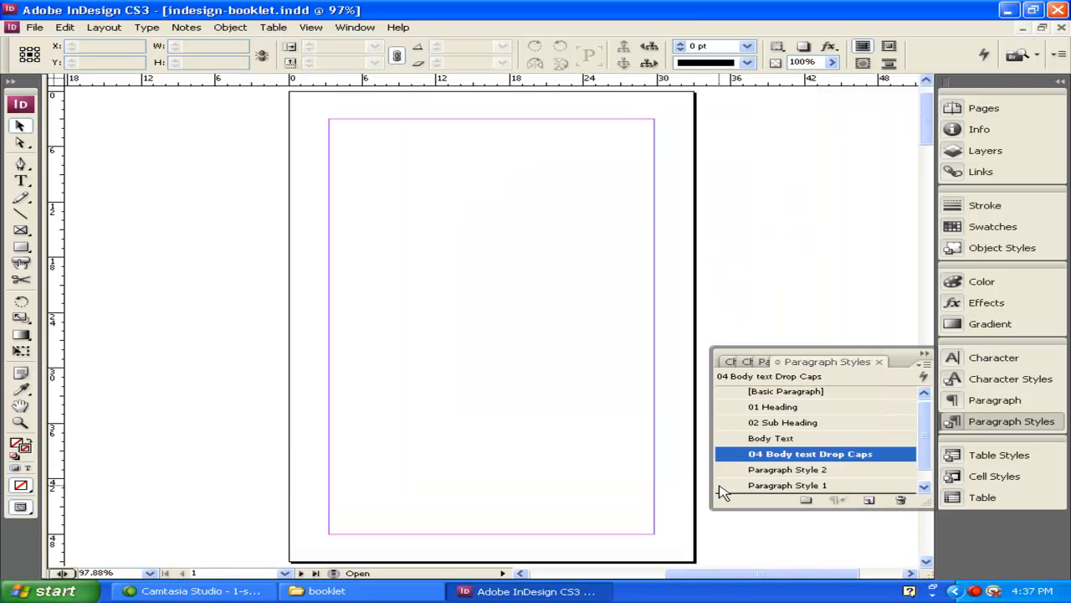
mouse_move(760, 450)
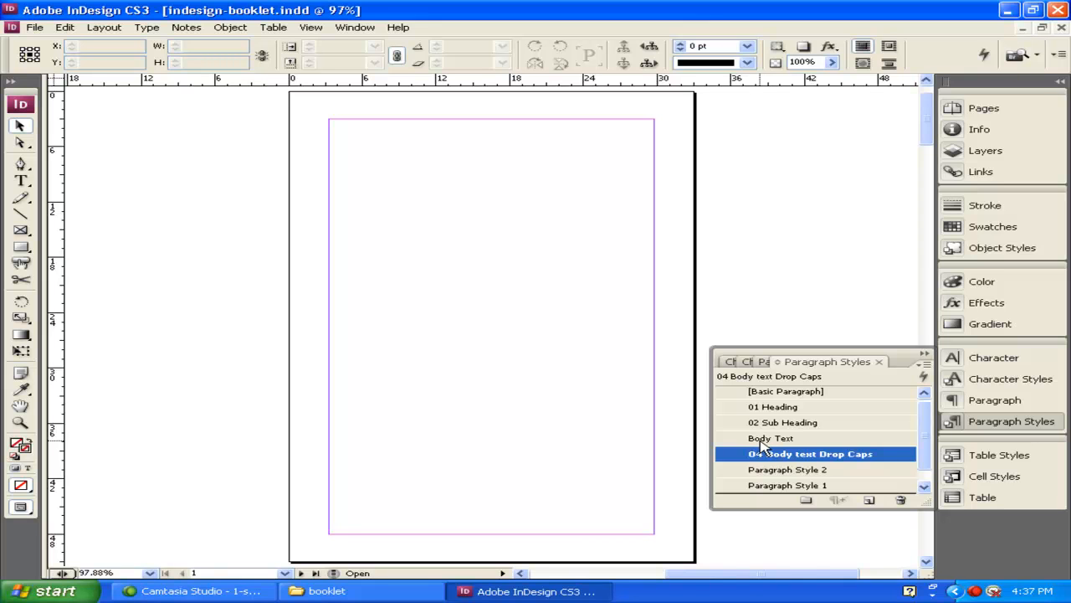
Prefix the Body Text style name with '03' to make '03 Body Text'
click(770, 438)
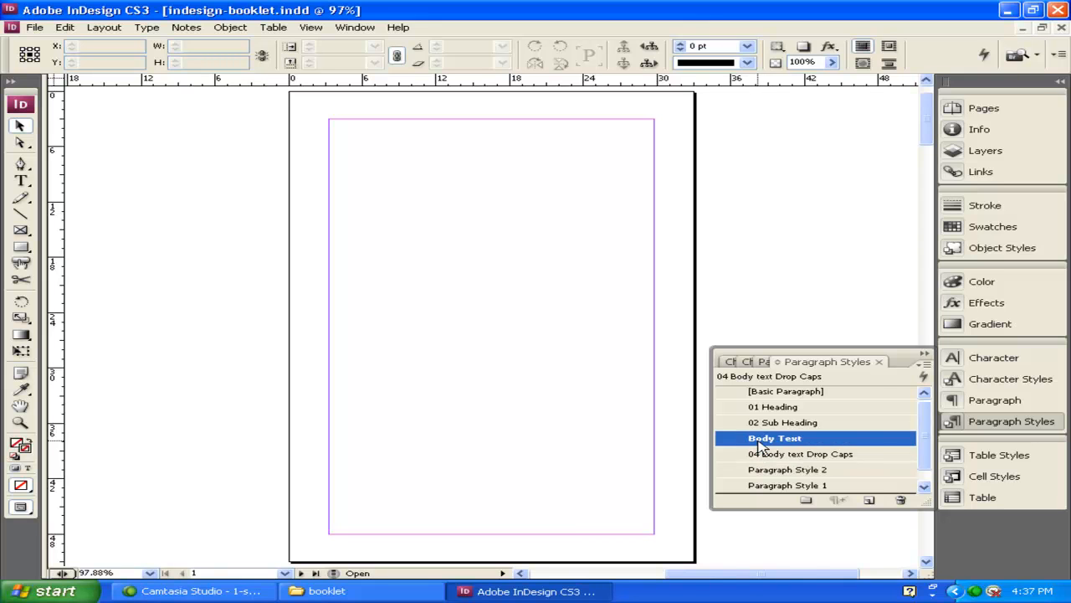
double_click(774, 437)
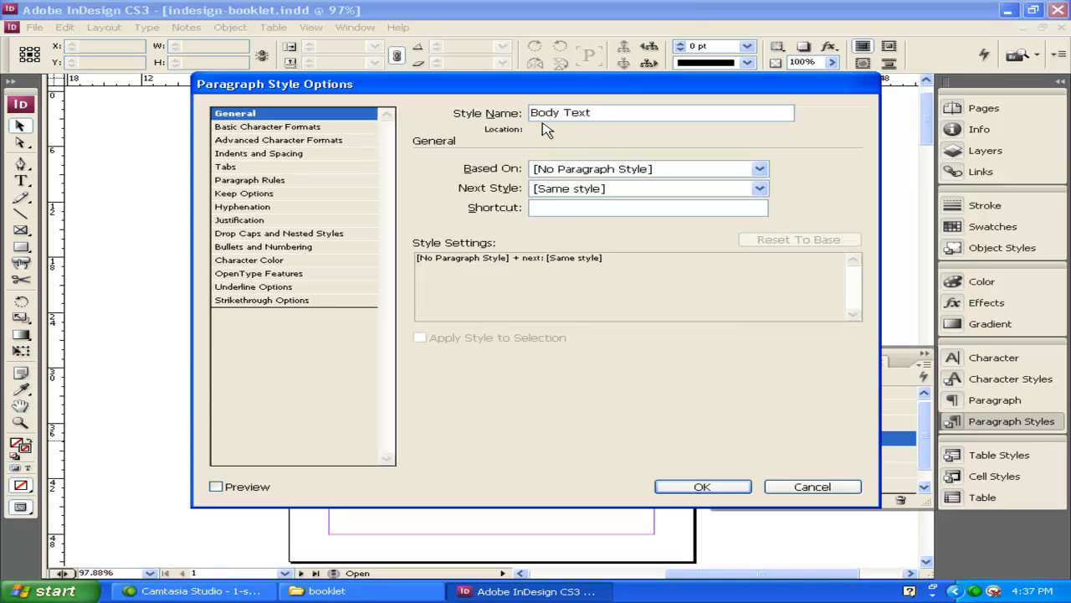
text(03)
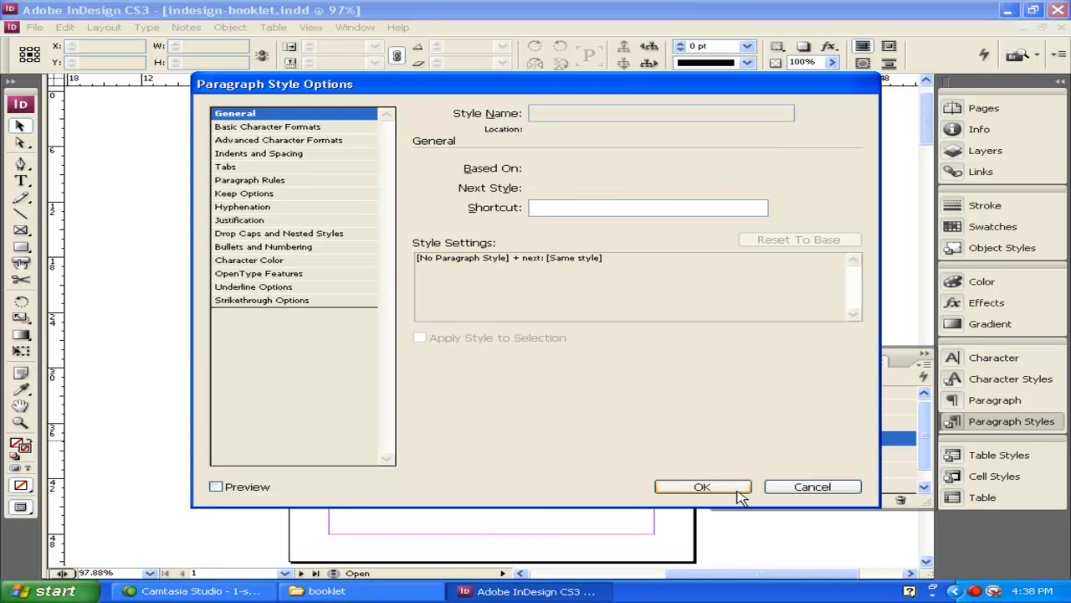
click(702, 486)
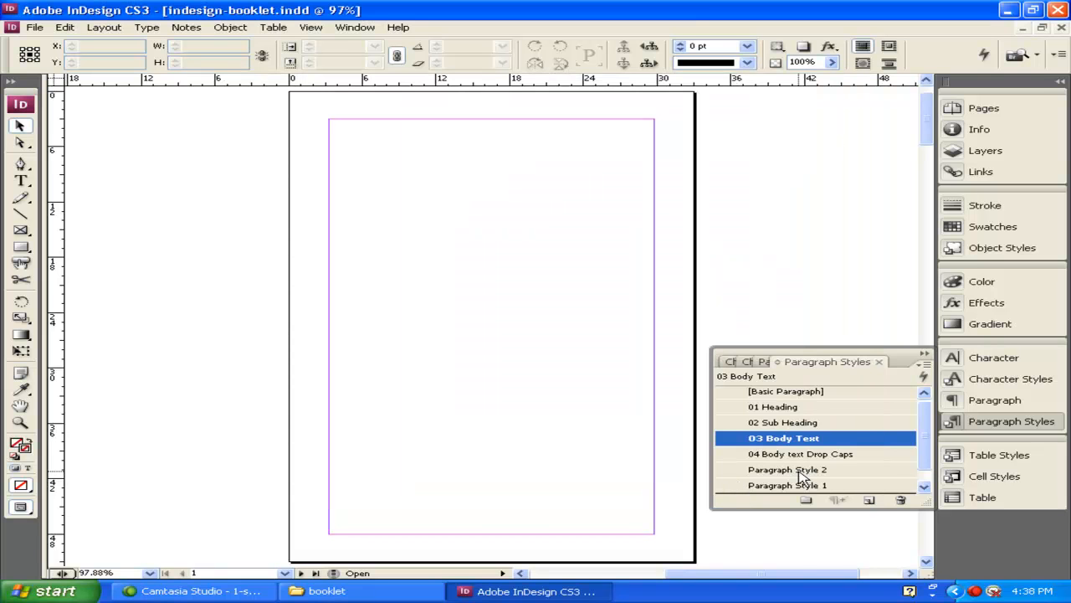
Give Paragraph Style 2 the Style Name '05 header'
double_click(787, 468)
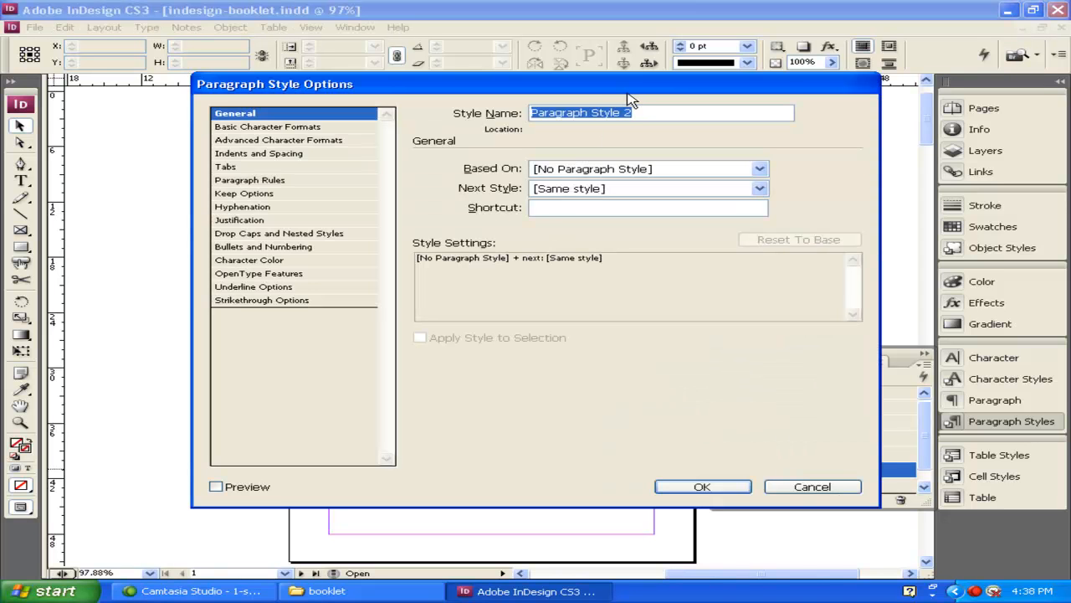
text(he)
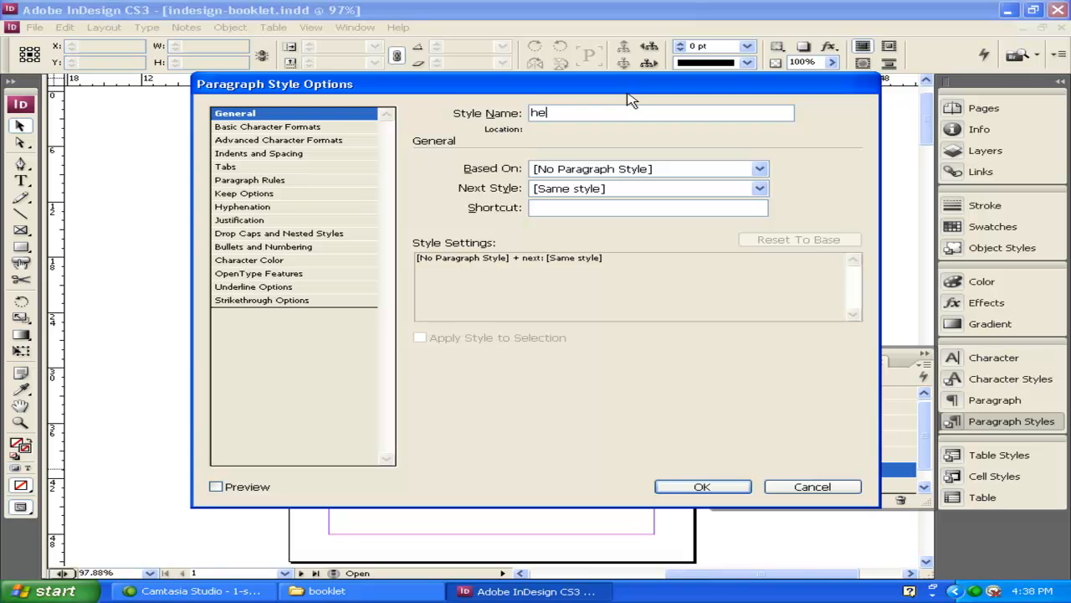
text(05 hea)
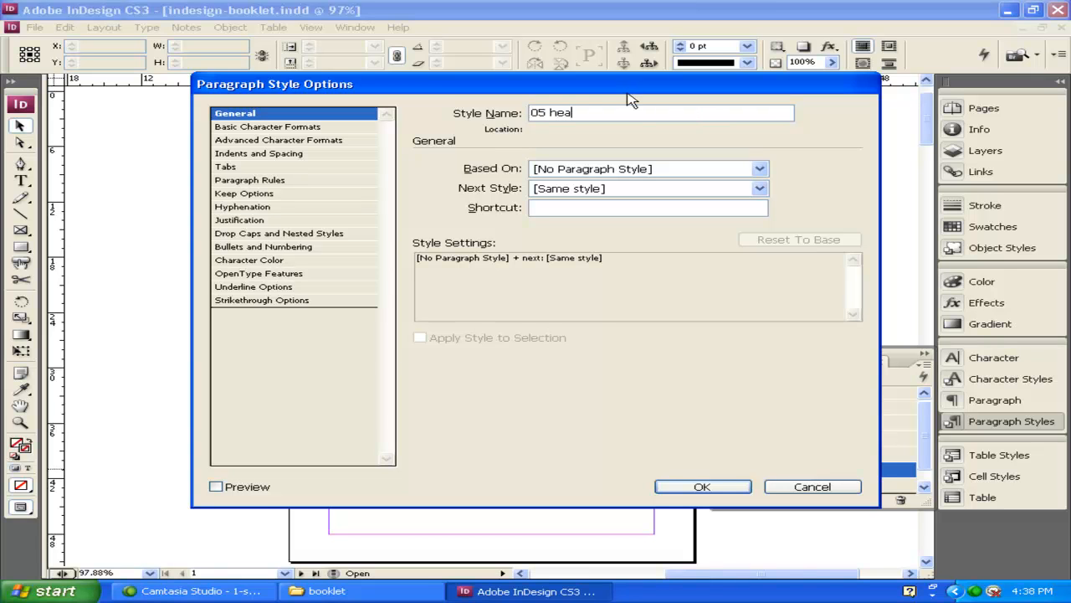
text(der)
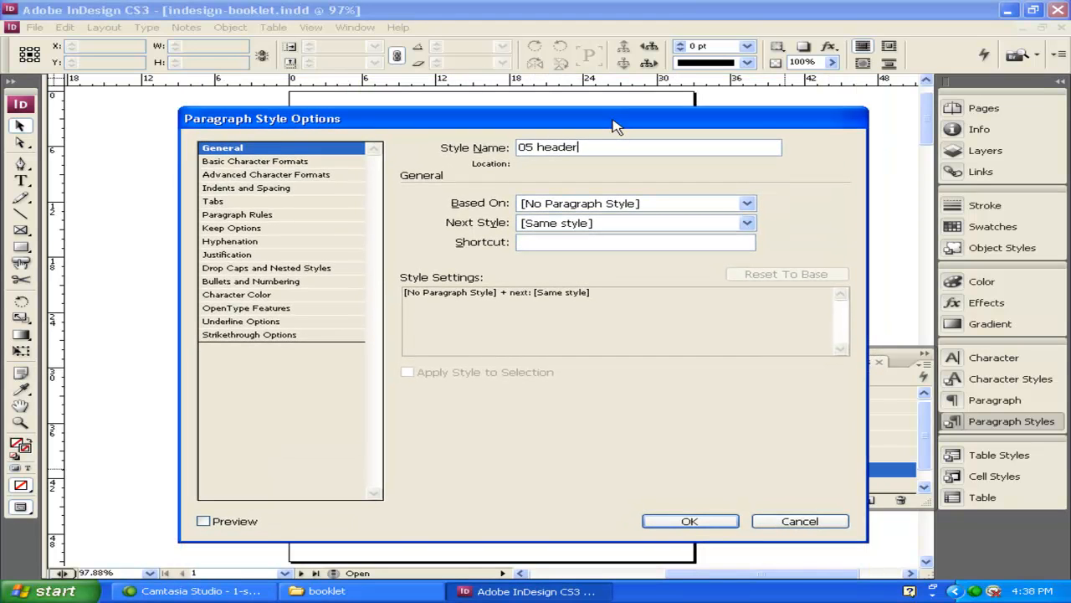
mouse_move(690, 521)
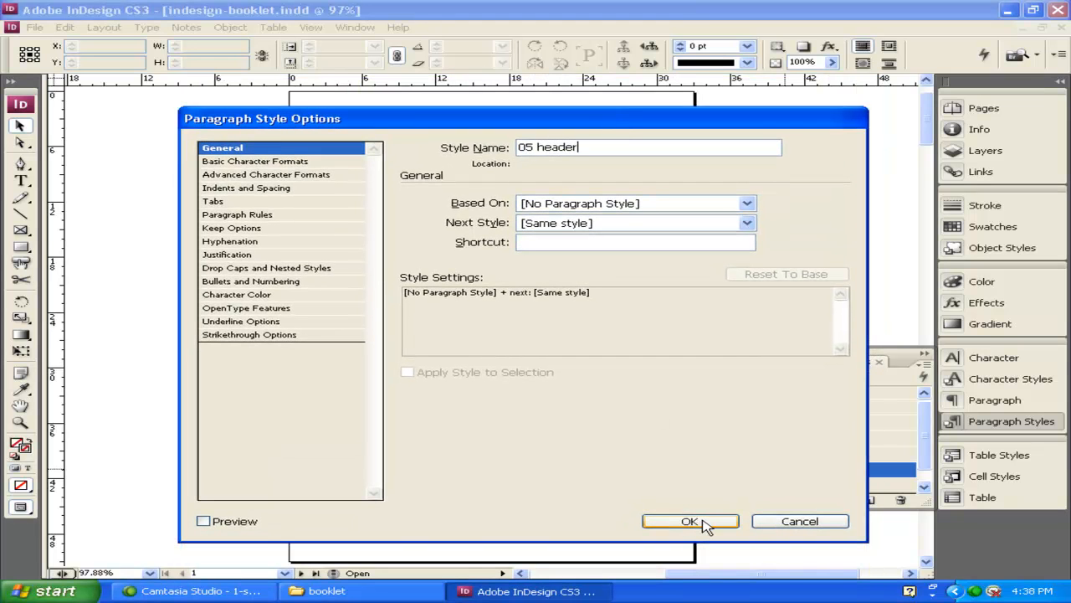
click(690, 520)
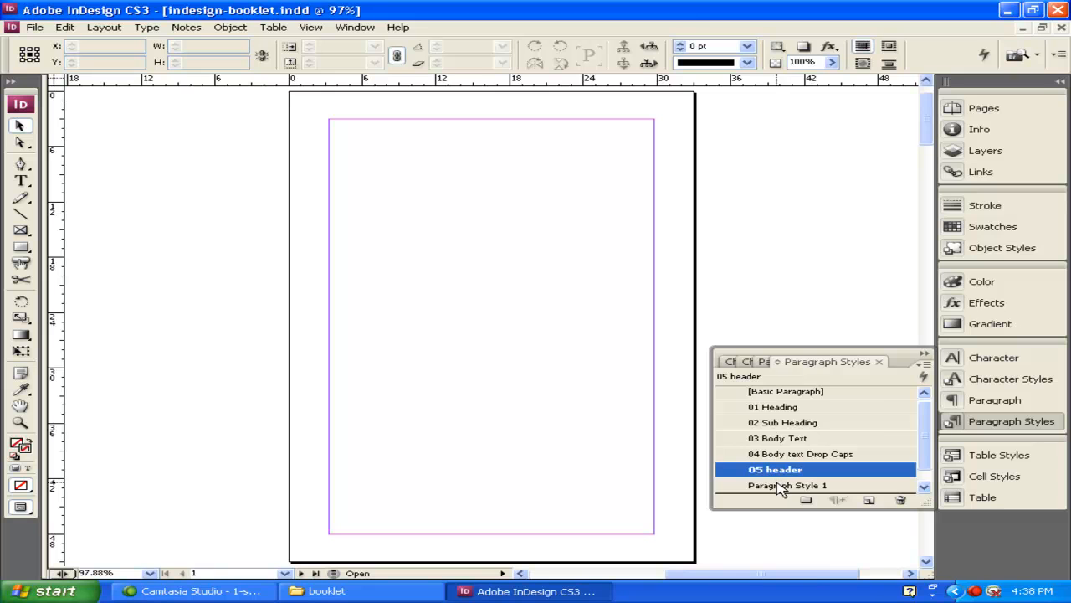
Give Paragraph Style 1 the Style Name '06 Pull Quotes'
double_click(786, 485)
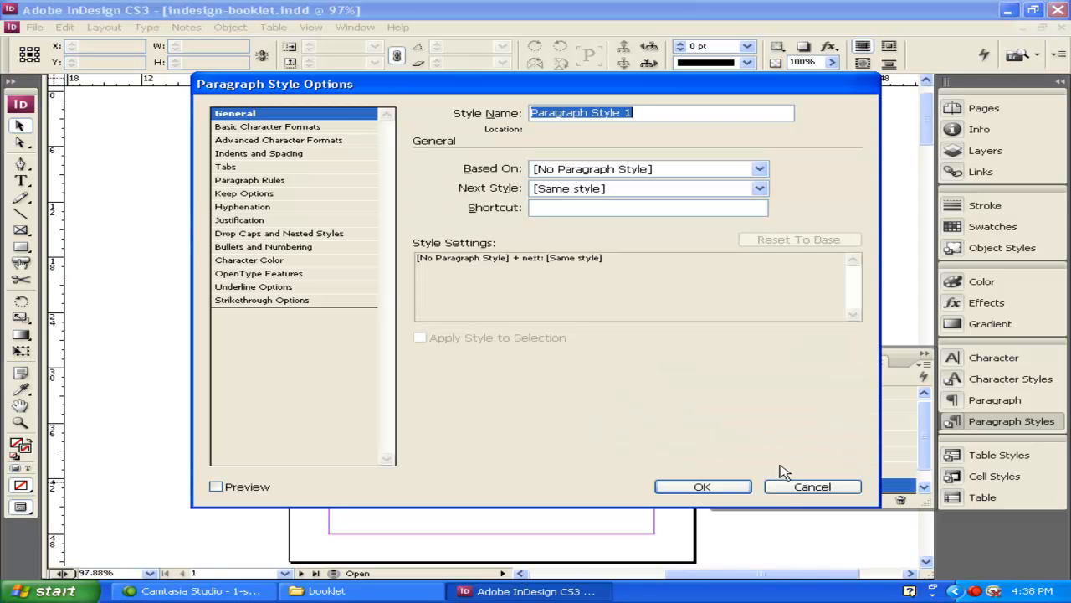
text(Pull)
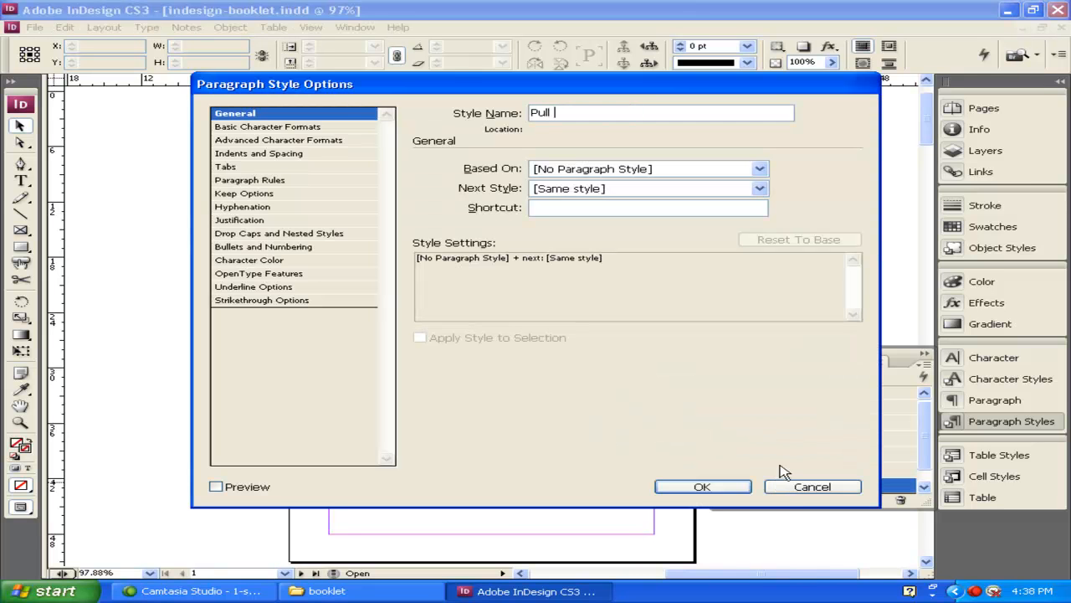
text(Quotes)
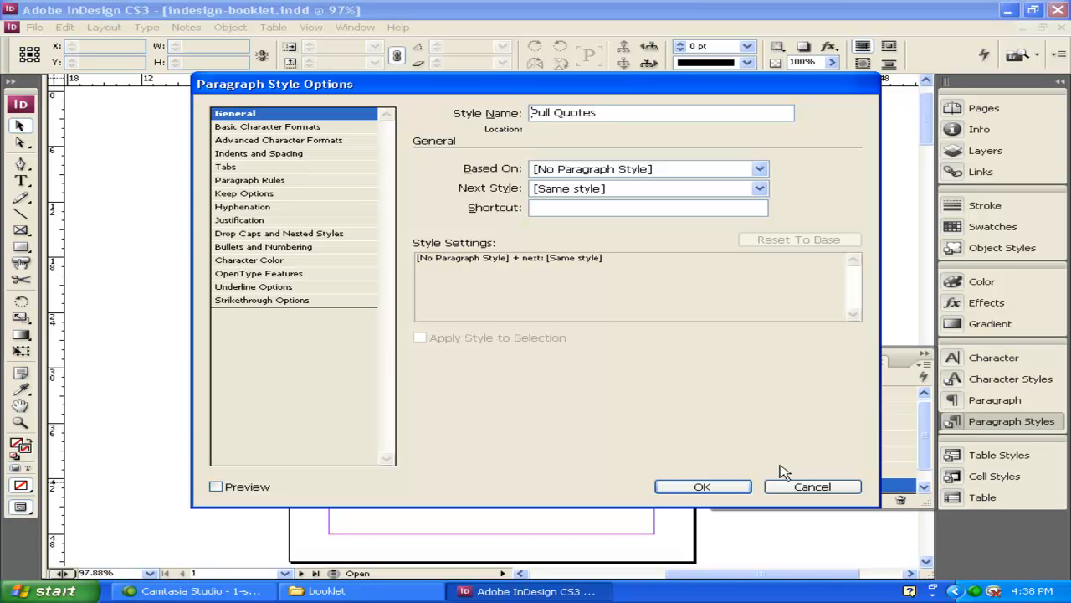
text(06)
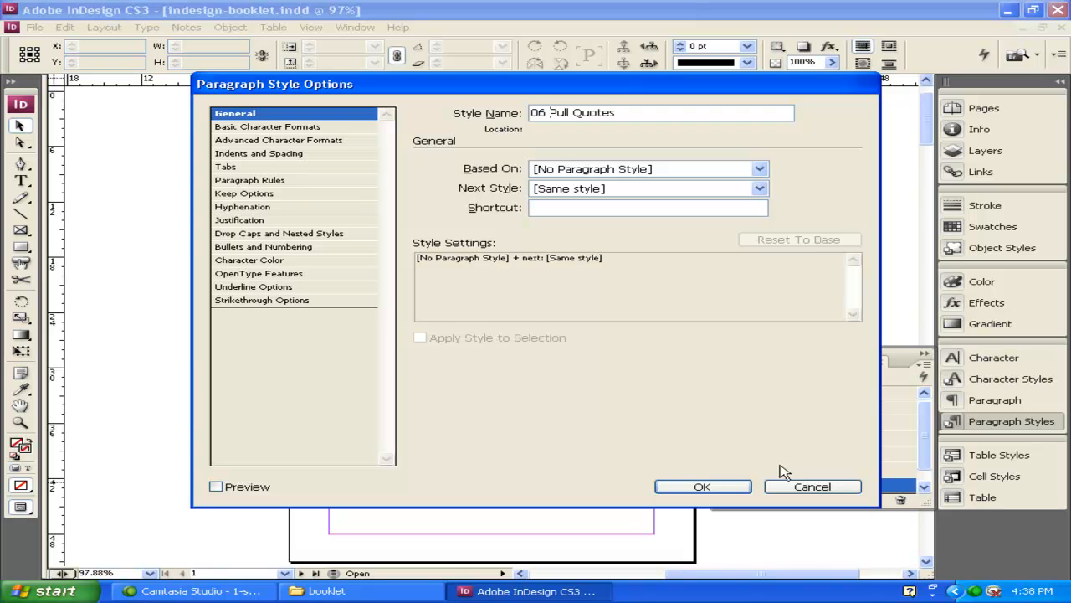
mouse_move(723, 485)
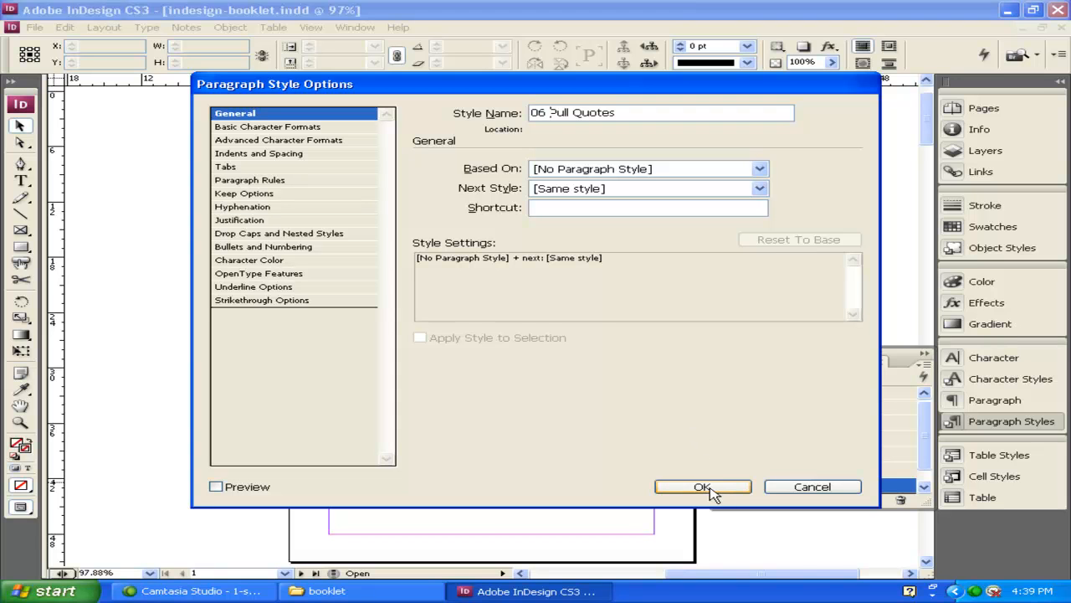
click(703, 486)
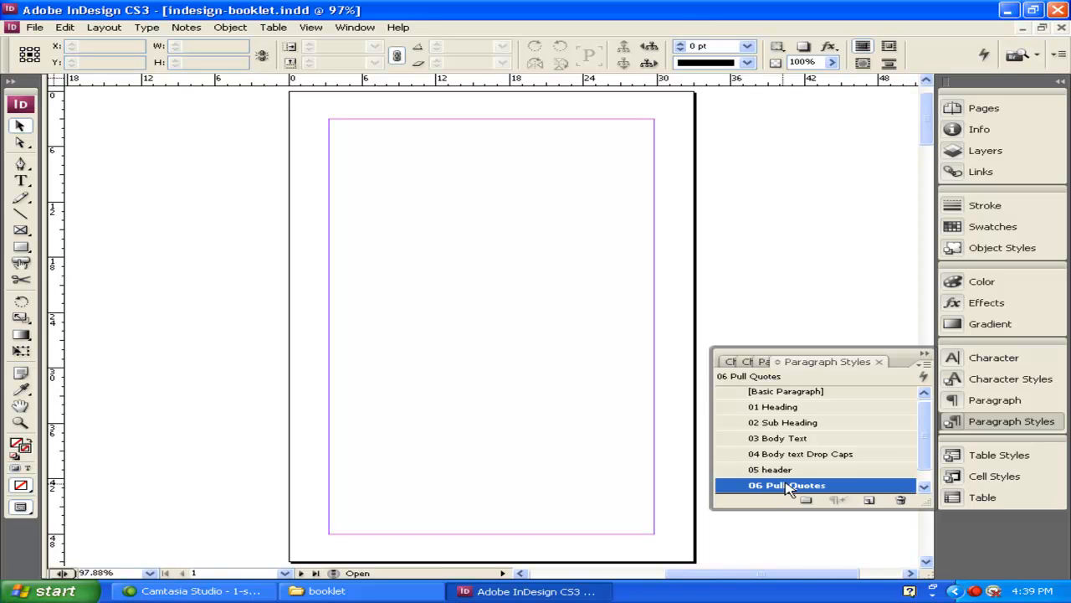
mouse_move(816, 410)
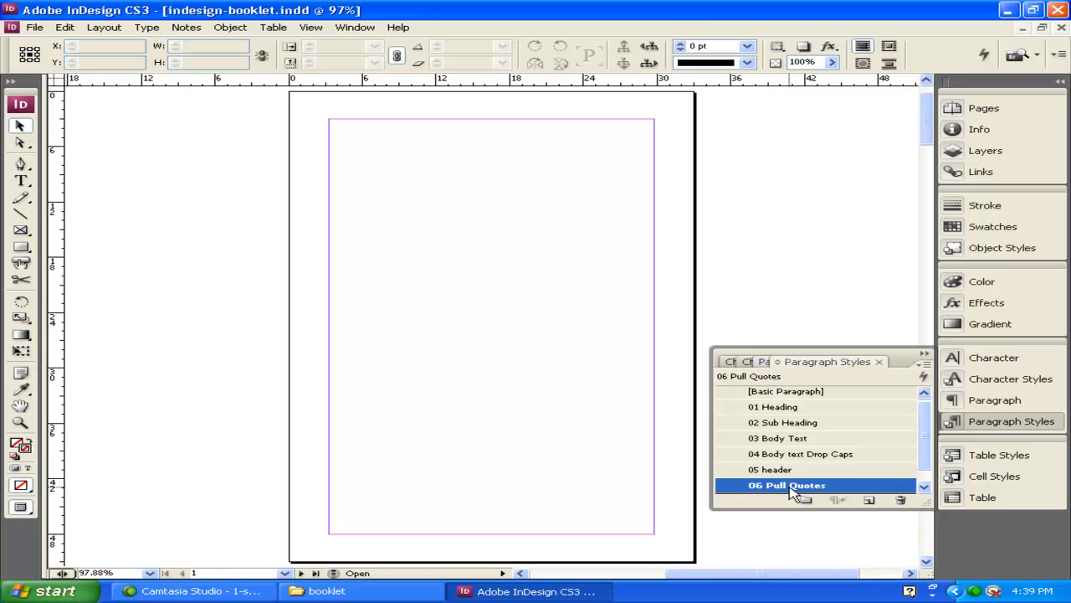
mouse_move(791, 473)
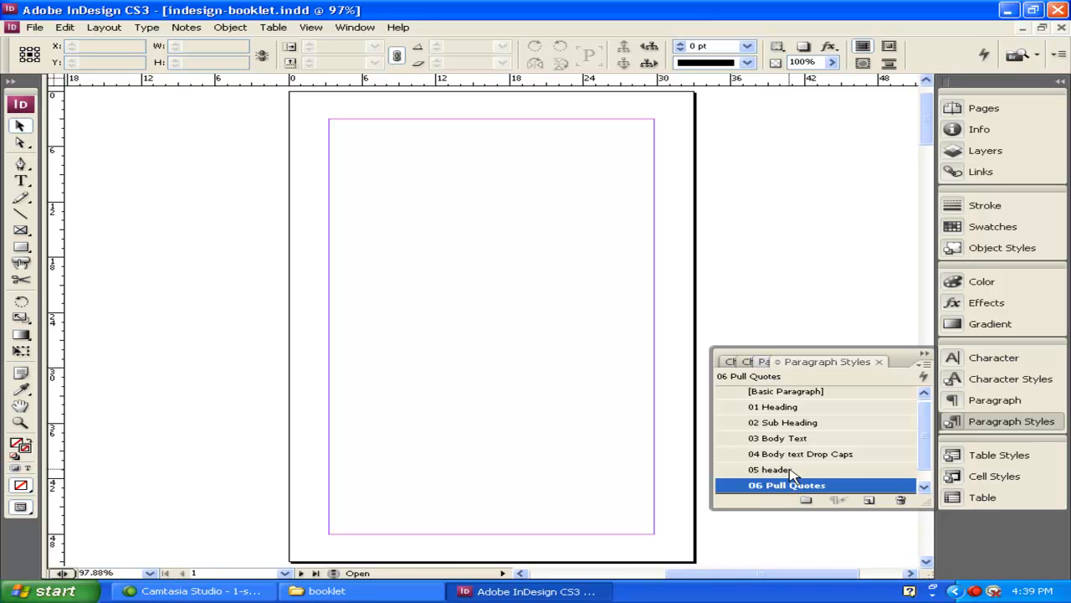
mouse_move(821, 466)
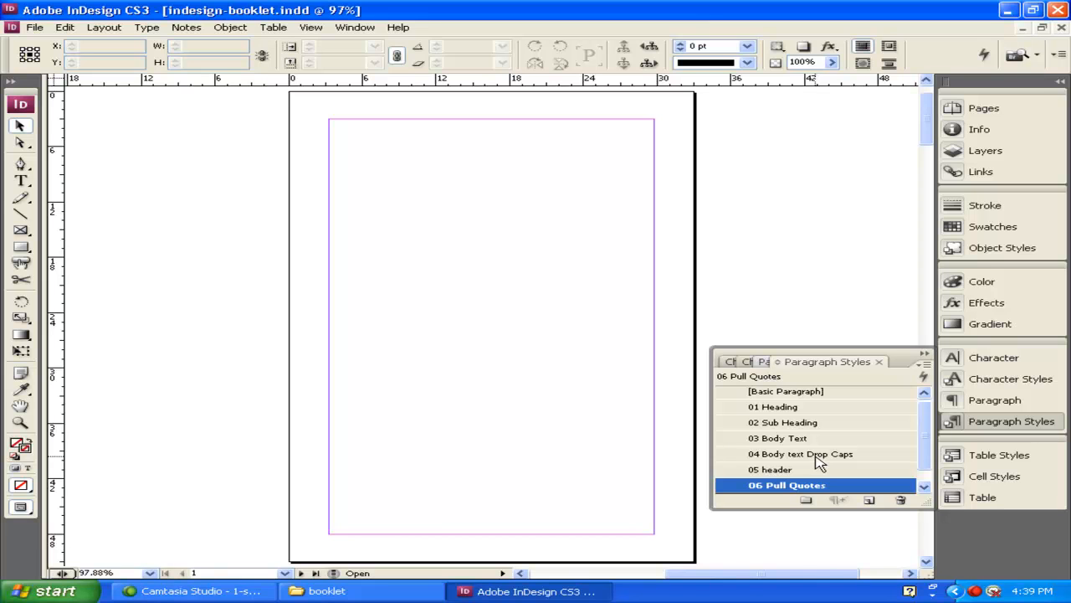
mouse_move(795, 469)
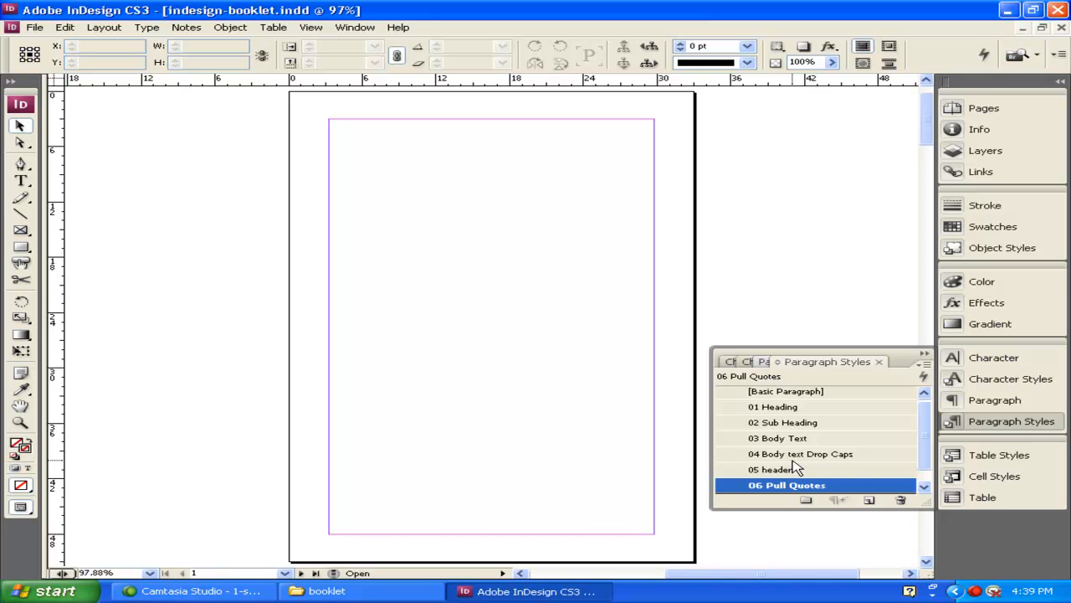